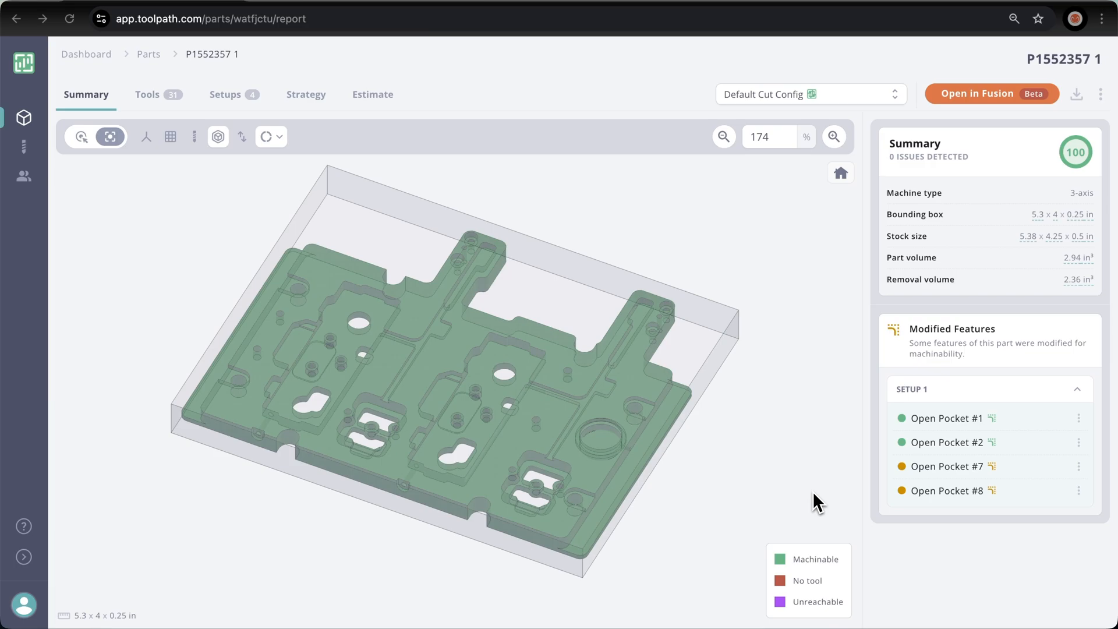
{"action": "mouse_move", "coordinate": [24, 118]}
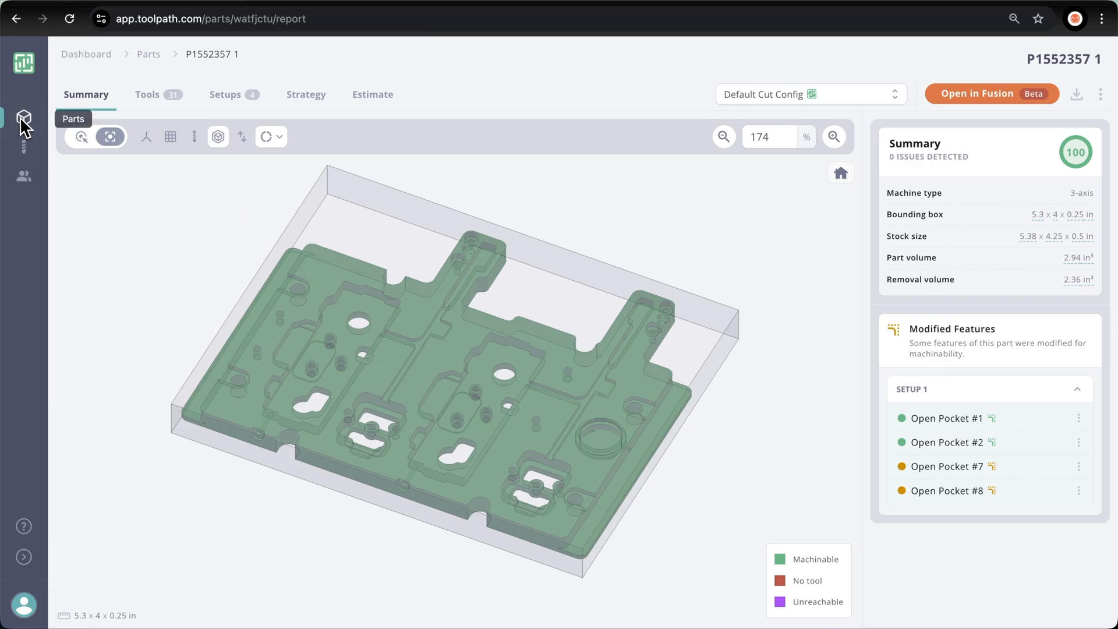
Step: Return from part P1552357 1's report to the Parts list of all uploaded parts
{"action": "left_click", "coordinate": [23, 119]}
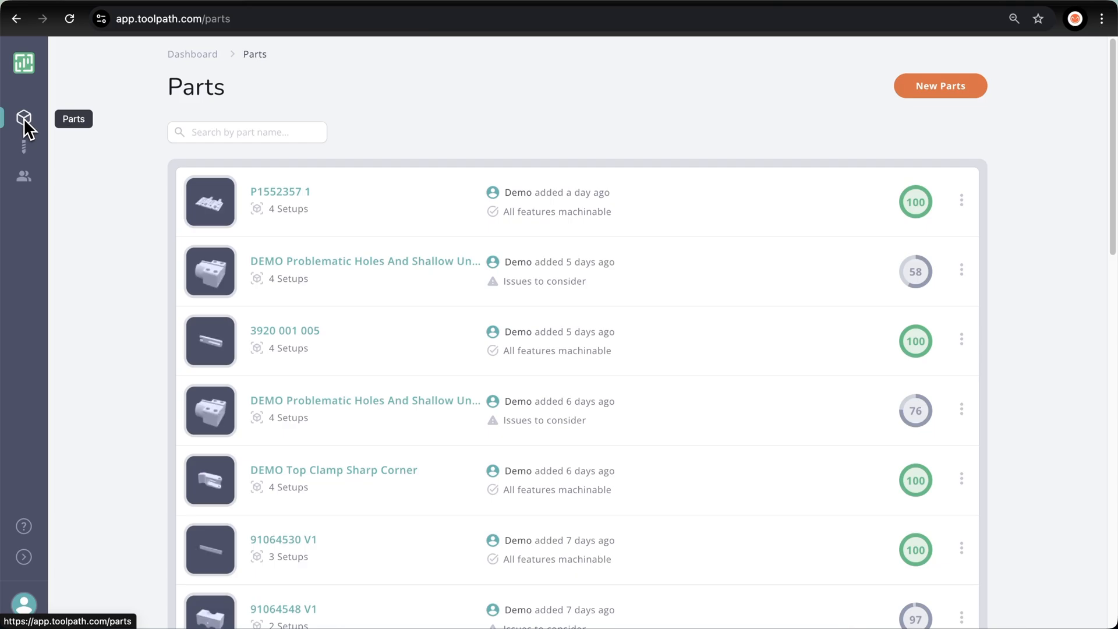
{"action": "left_click", "coordinate": [940, 85]}
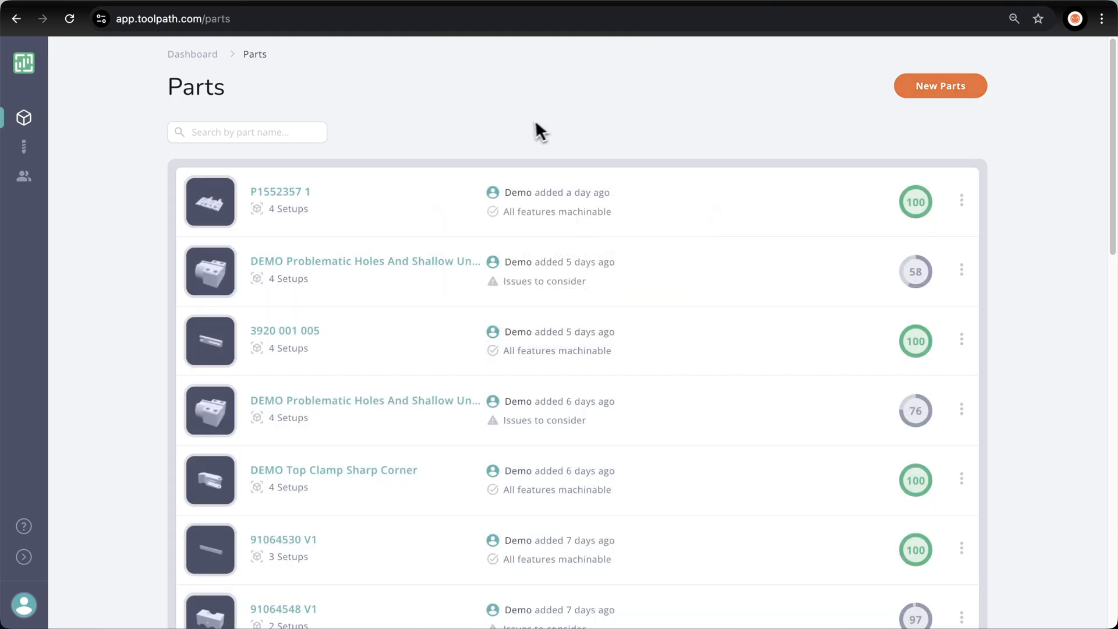
Step: Open the P1552357 1 part report from the Parts list
{"action": "left_click", "coordinate": [279, 191]}
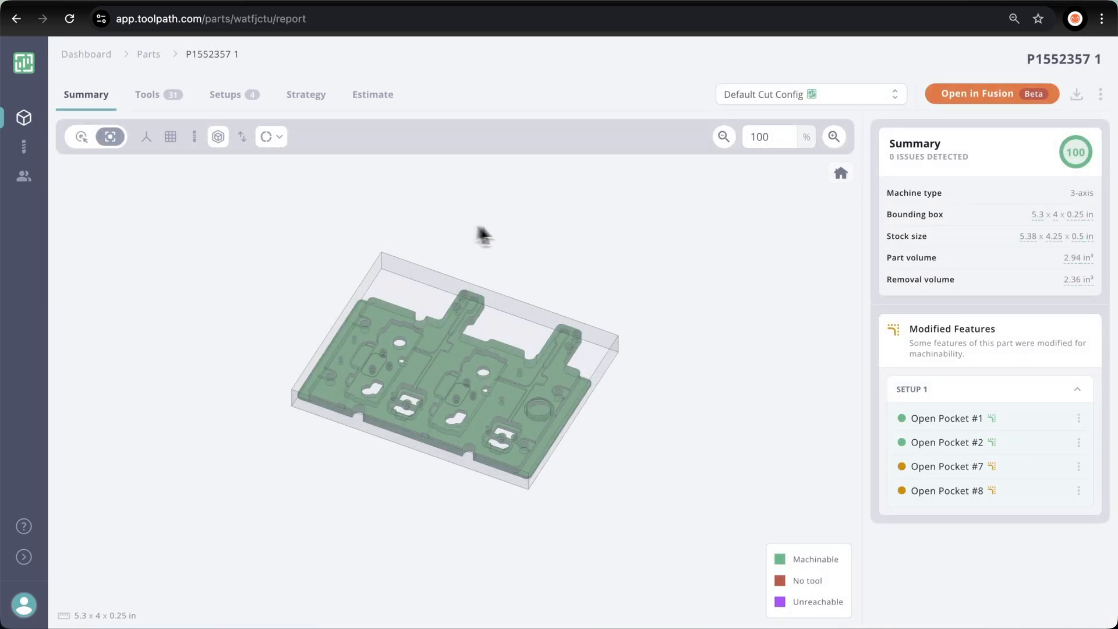
{"action": "mouse_move", "coordinate": [1062, 181]}
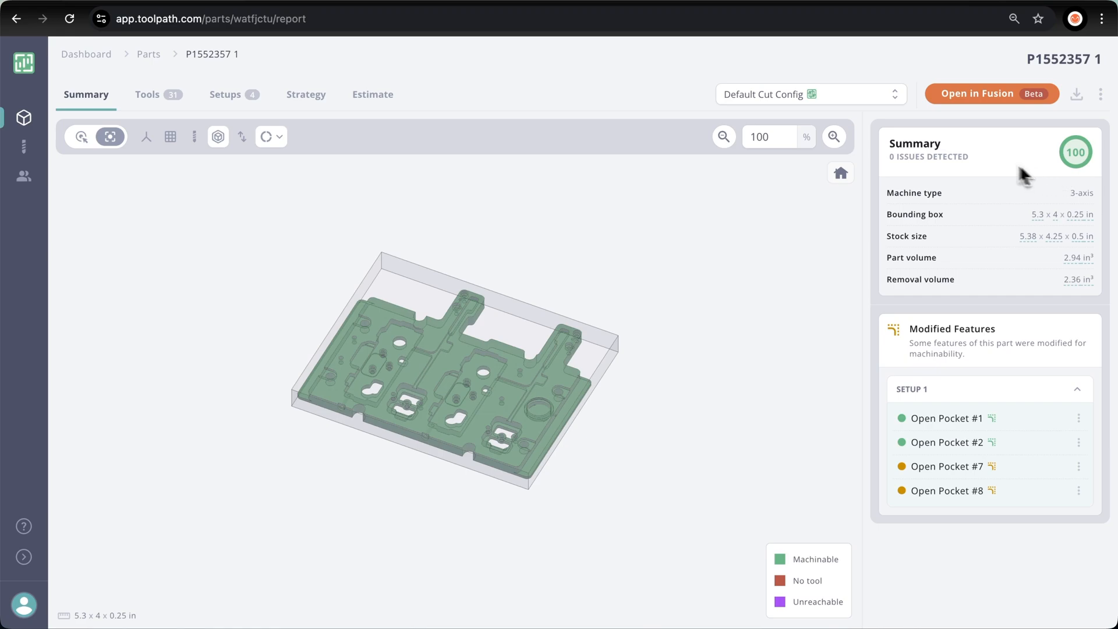
{"action": "mouse_move", "coordinate": [869, 107]}
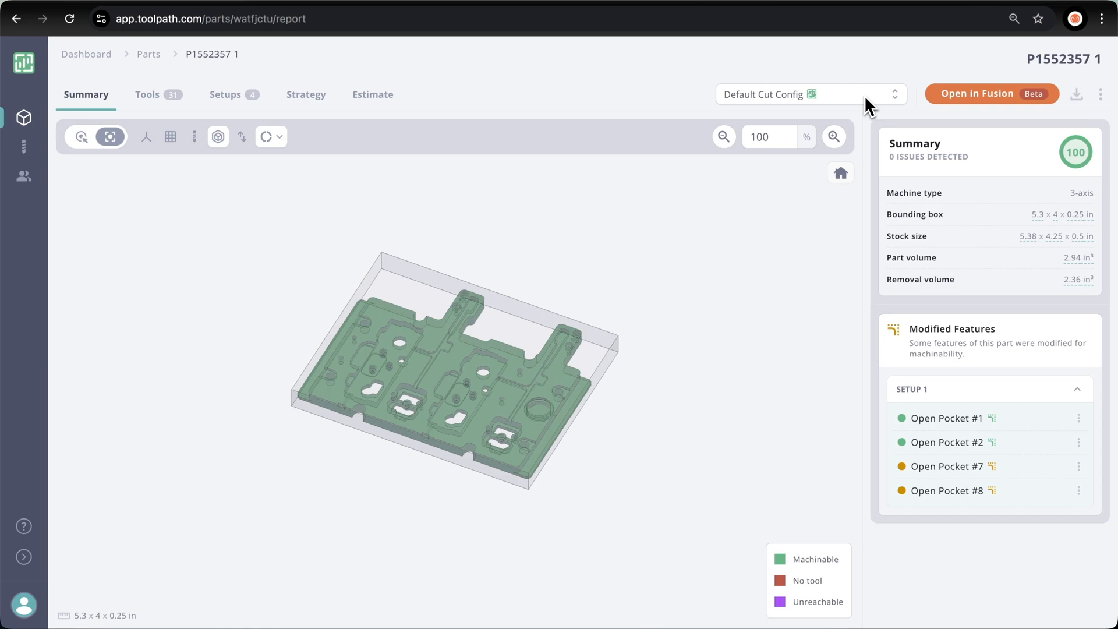
Step: Re-analyse the part with the Al - Brother Speedio cut config, scoring 89 with 3 issues
{"action": "left_click", "coordinate": [811, 95]}
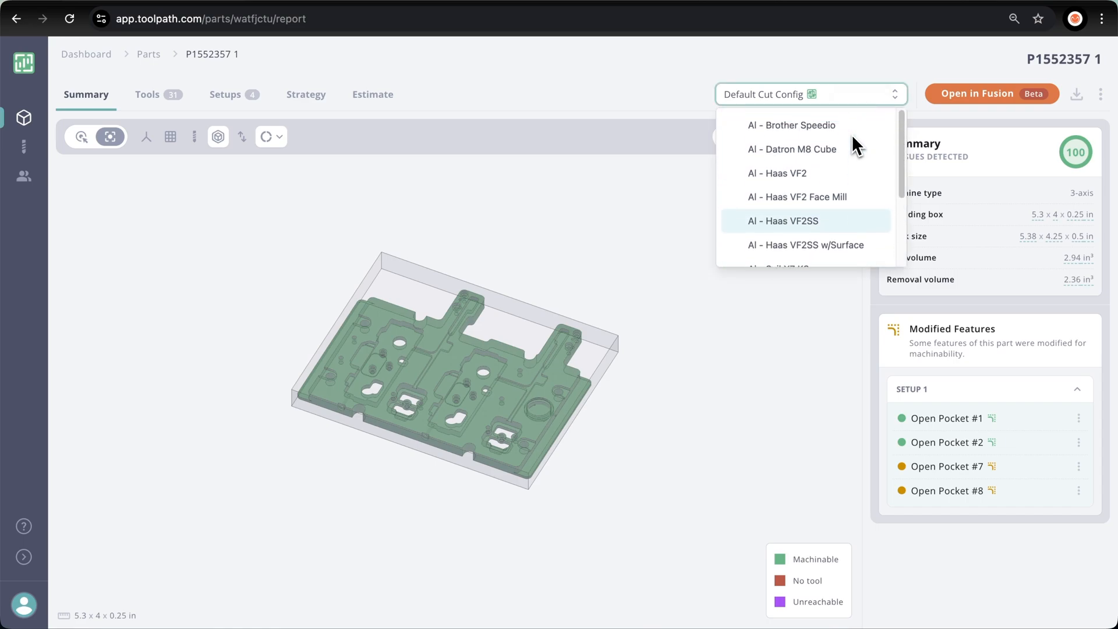
{"action": "left_click", "coordinate": [791, 125]}
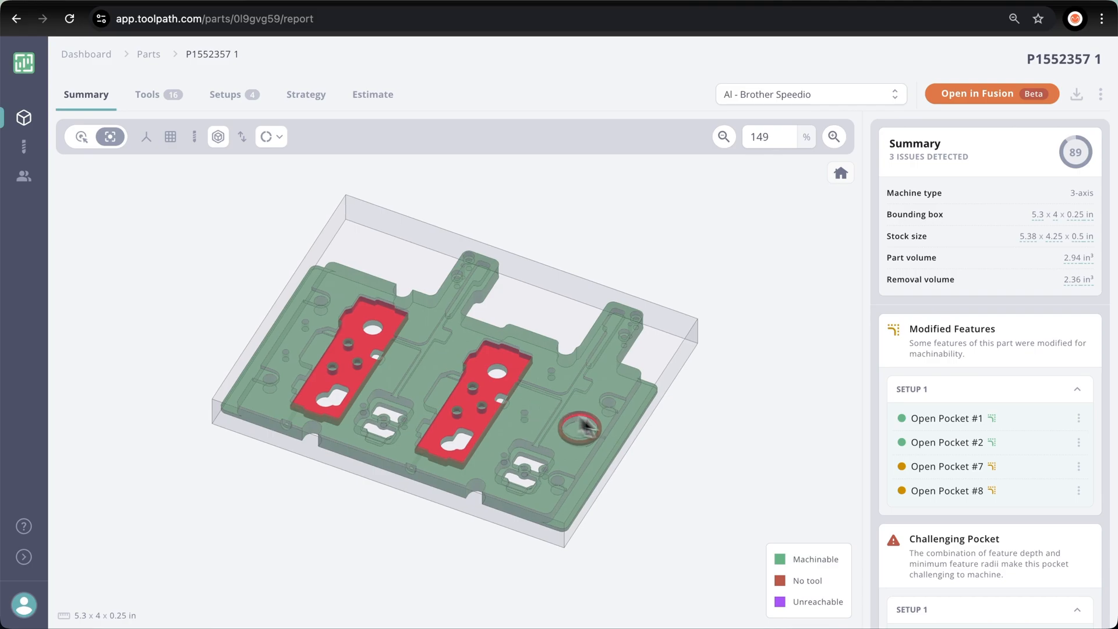
{"action": "scroll", "scroll_direction": "down", "scroll_amount": 3}
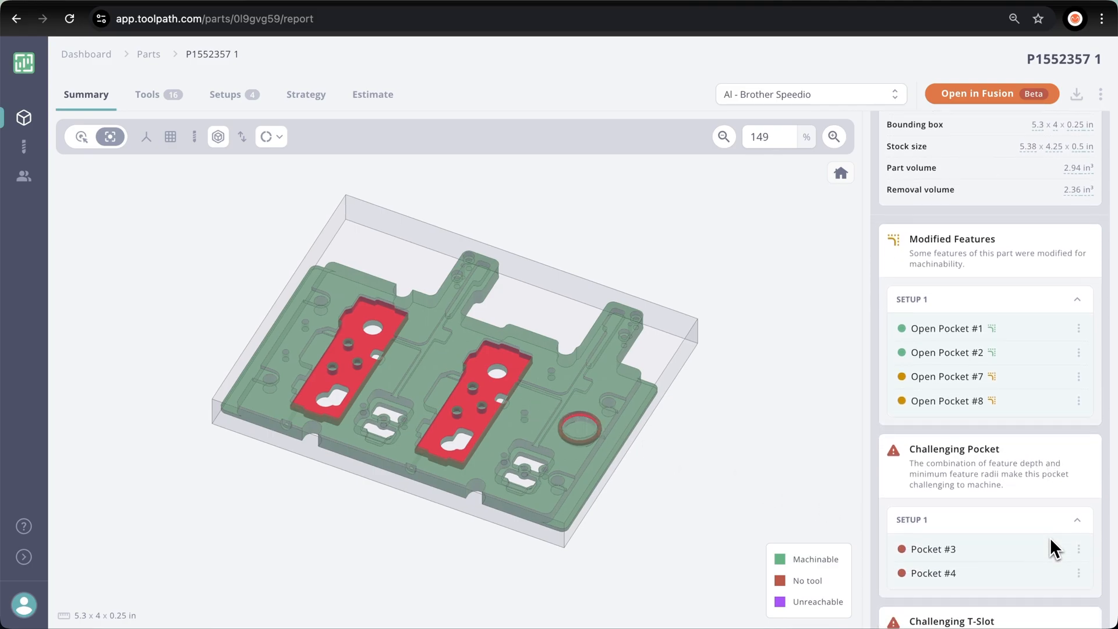
{"action": "mouse_move", "coordinate": [931, 549]}
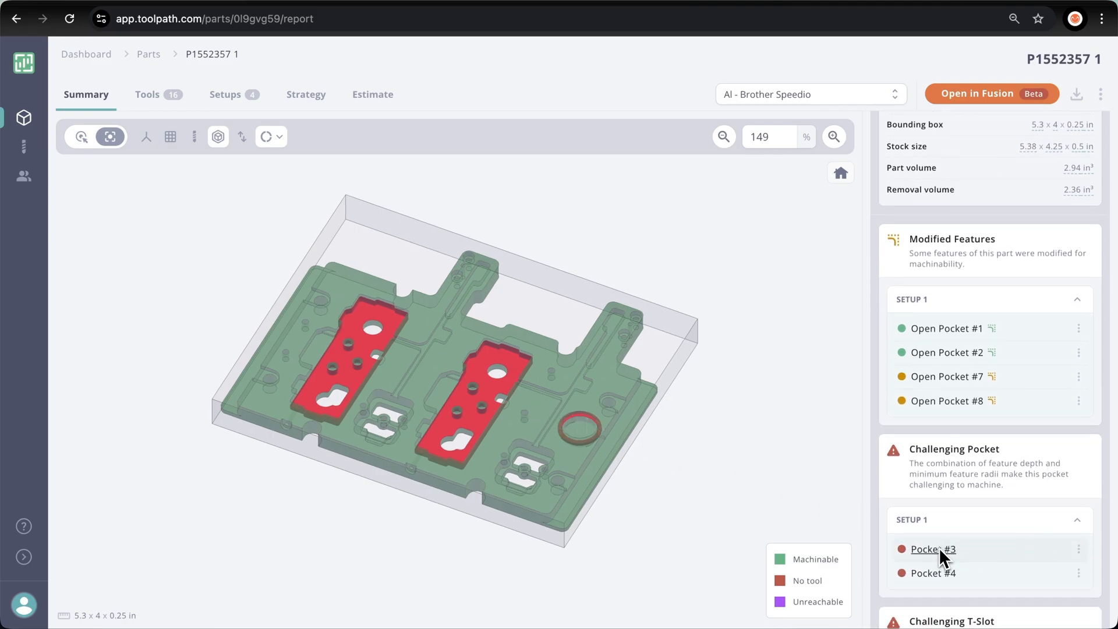
Step: Inspect challenging Pocket #3's measurements and its larger-radius design suggestion
{"action": "left_click", "coordinate": [933, 548]}
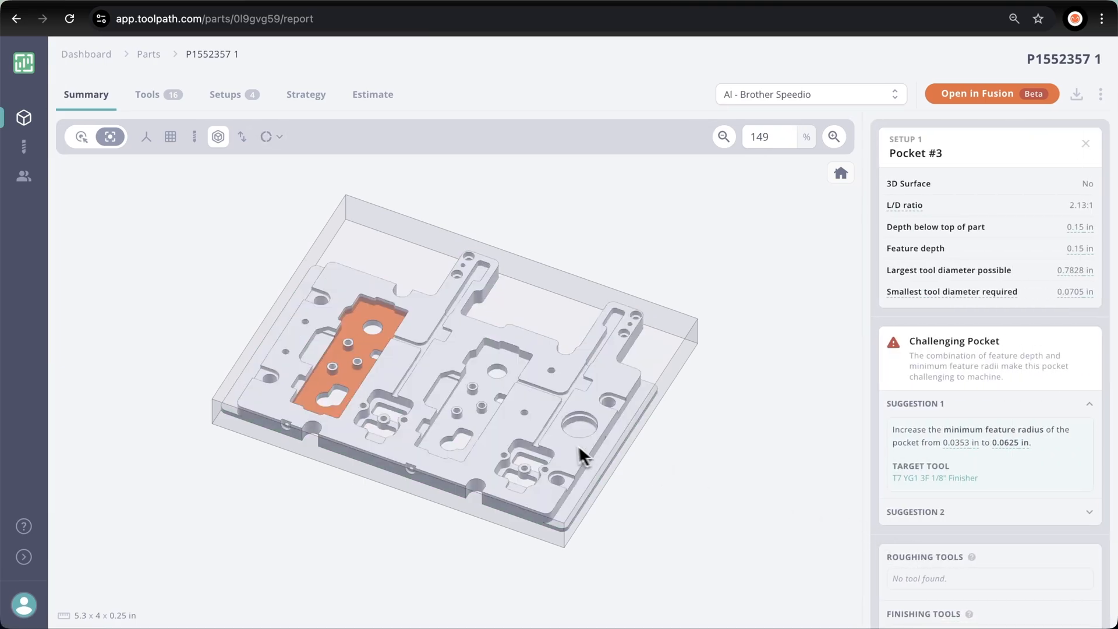
{"action": "mouse_move", "coordinate": [571, 453]}
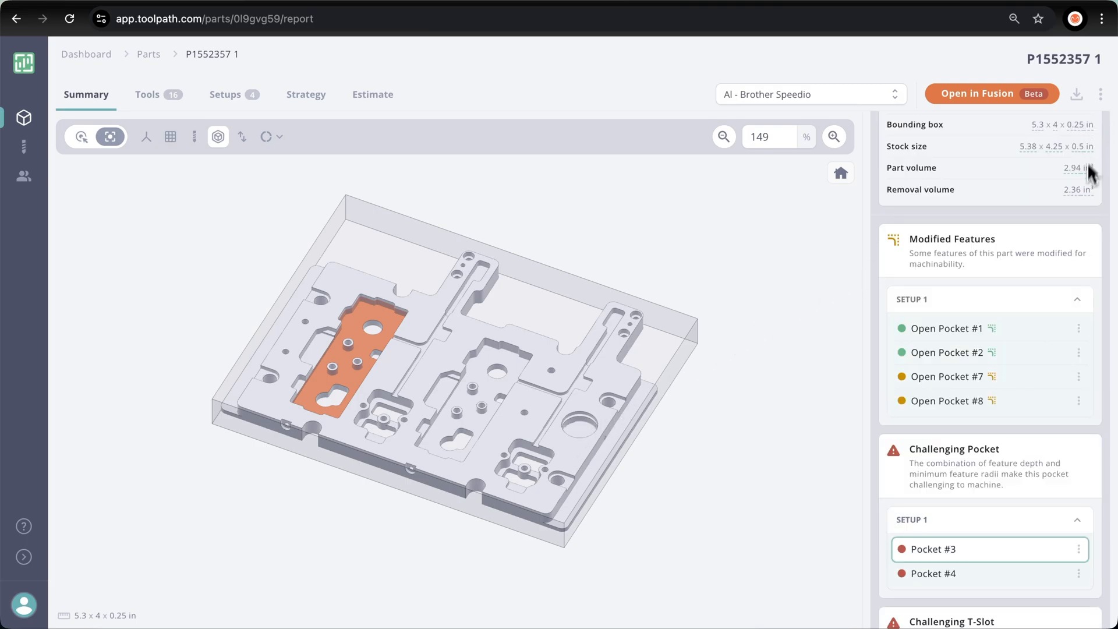
{"action": "scroll", "scroll_direction": "down", "scroll_amount": 3}
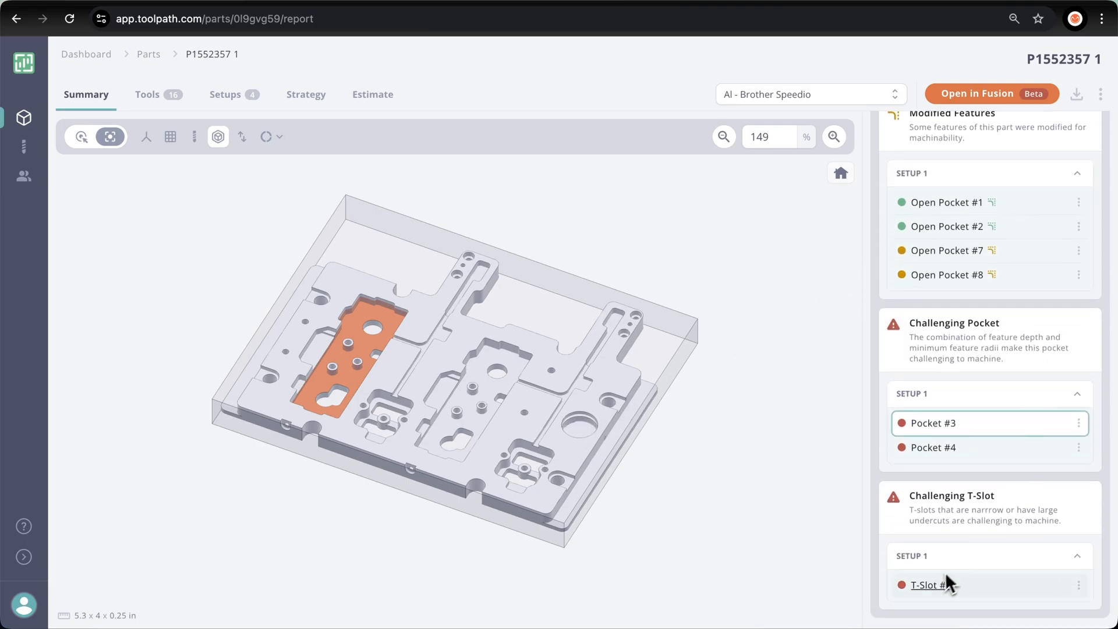
Step: Inspect challenging T-Slot #1 (no suggestions, no tools found), then return to the issue overview
{"action": "left_click", "coordinate": [928, 584]}
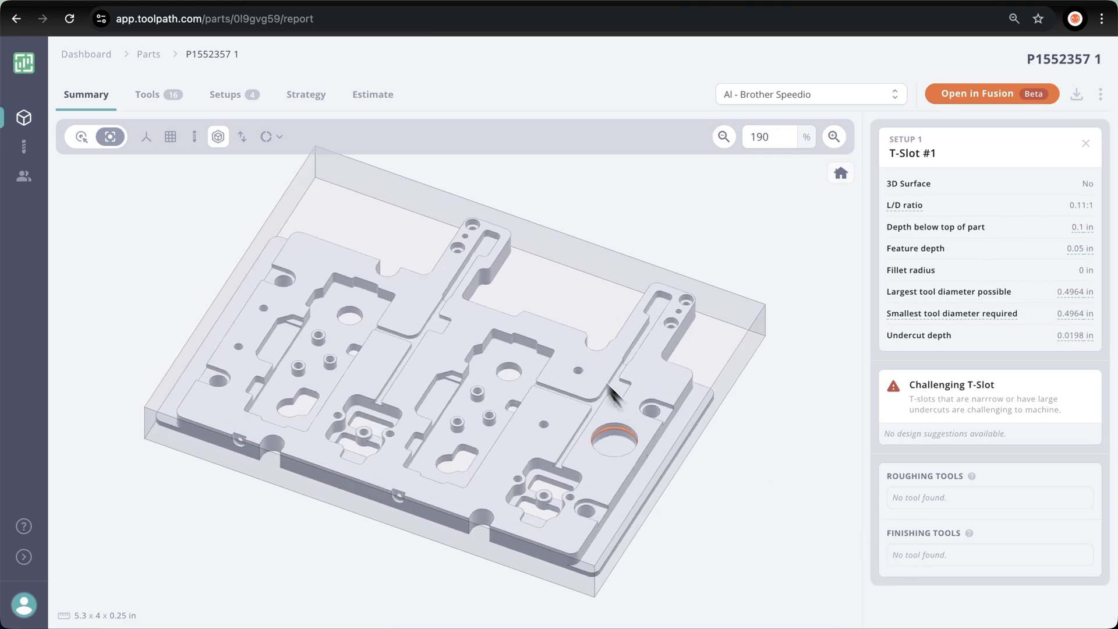
{"action": "left_click", "coordinate": [266, 136]}
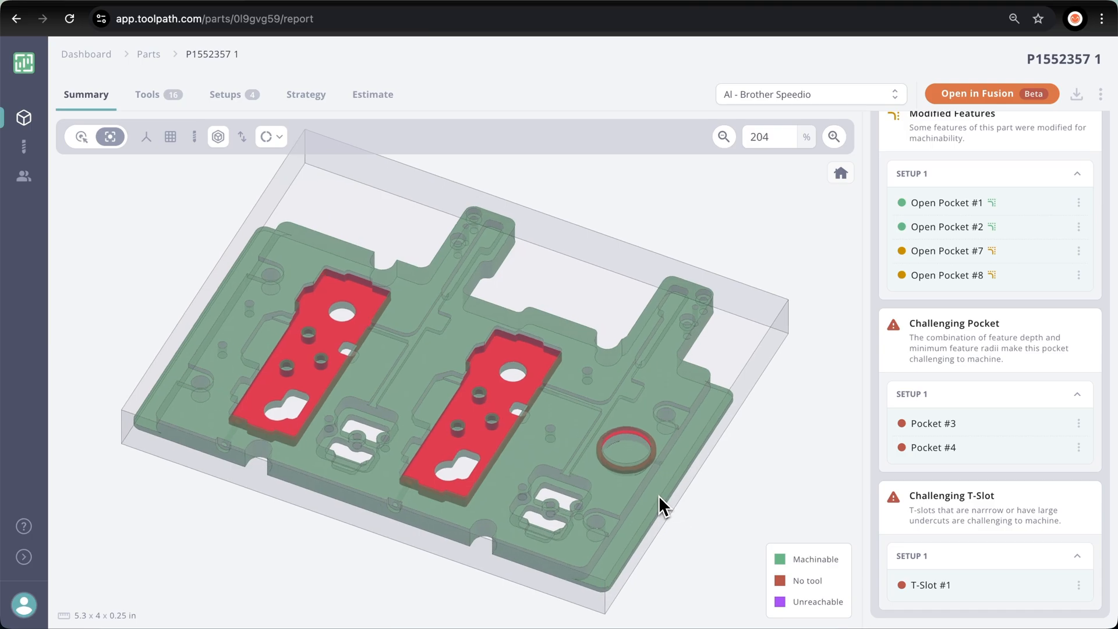
{"action": "mouse_move", "coordinate": [997, 284]}
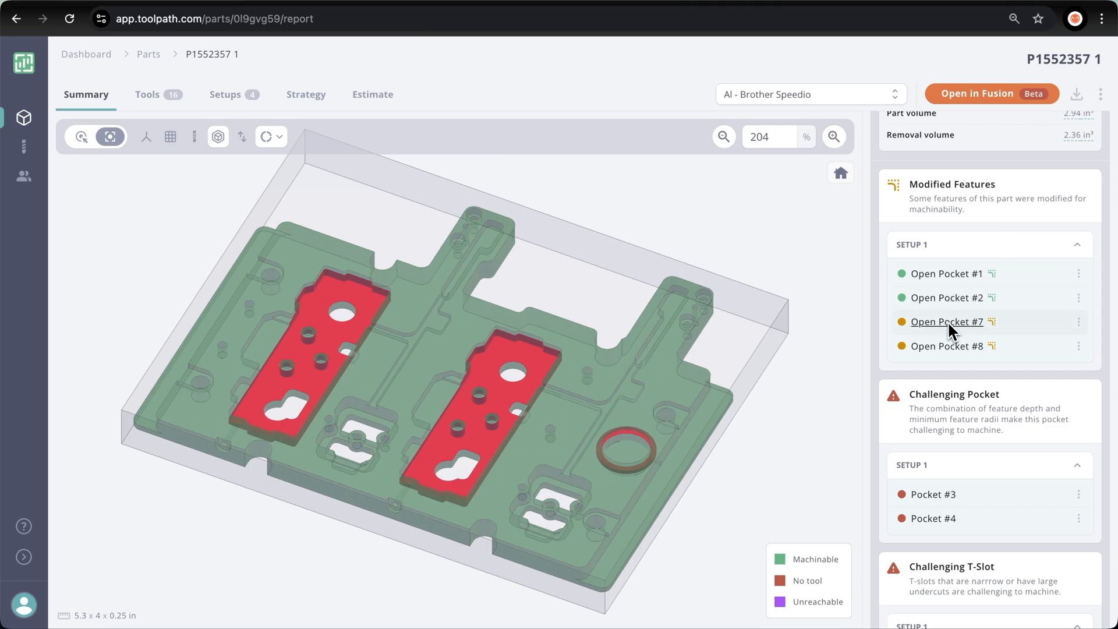
Step: Inspect Open Pocket #7 up close with its tools and 0.0026 in tight radius deviation preview
{"action": "left_click", "coordinate": [947, 322]}
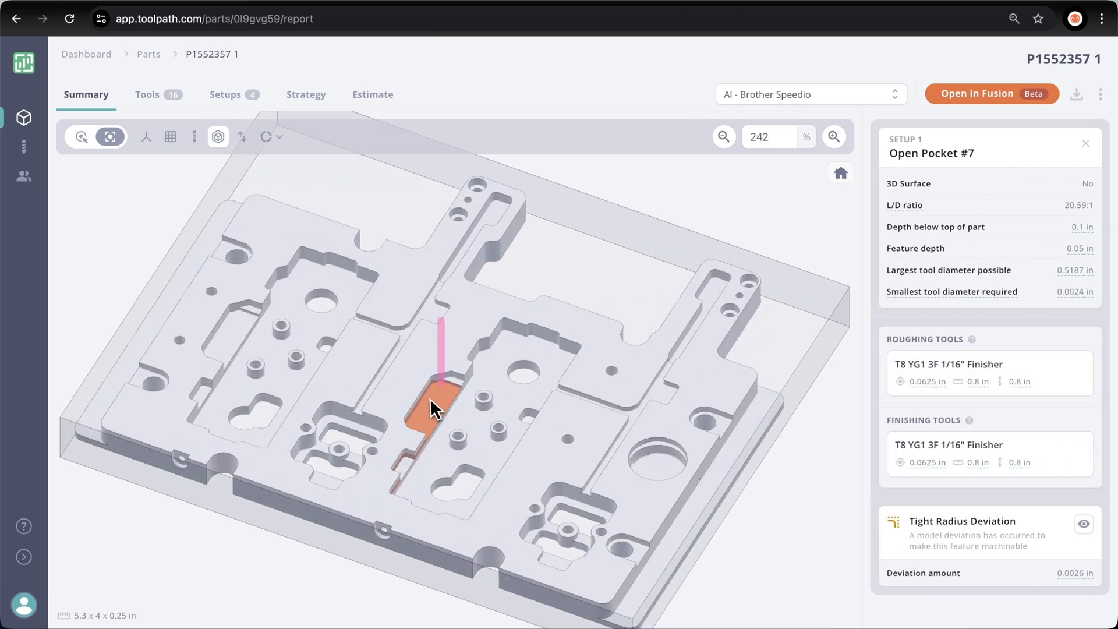
{"action": "scroll", "scroll_direction": "down", "scroll_amount": 3}
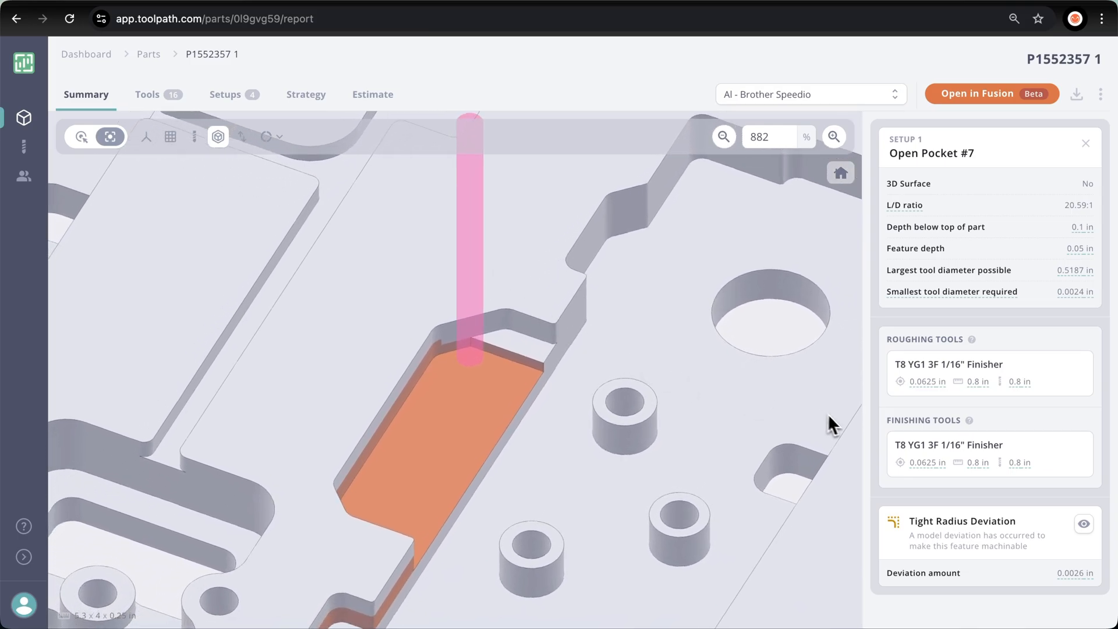
{"action": "mouse_move", "coordinate": [861, 460]}
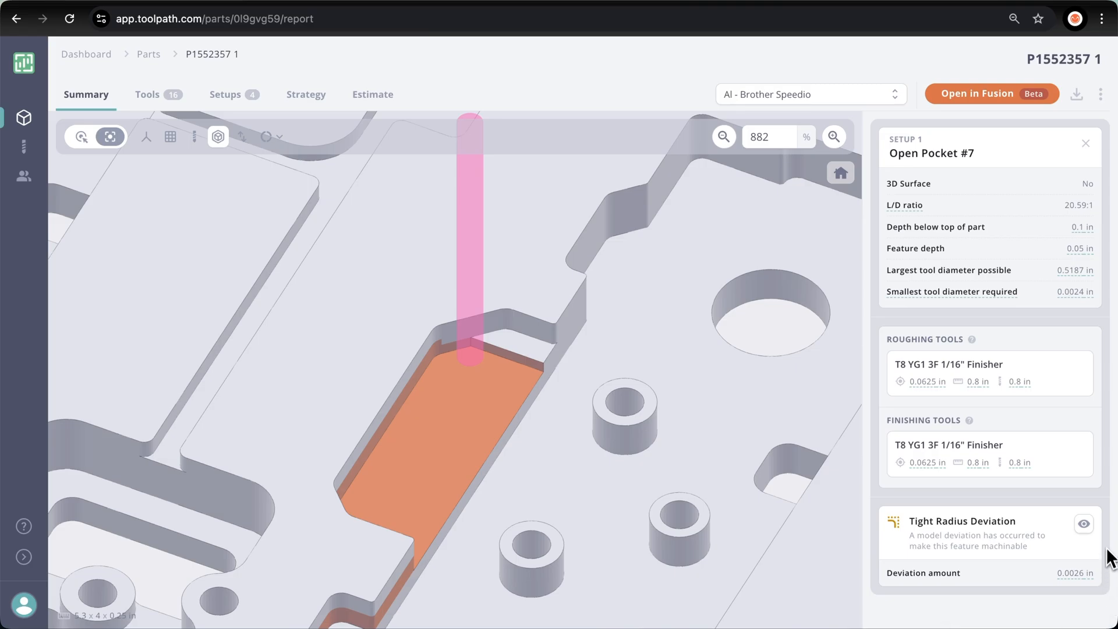
{"action": "mouse_move", "coordinate": [1107, 533]}
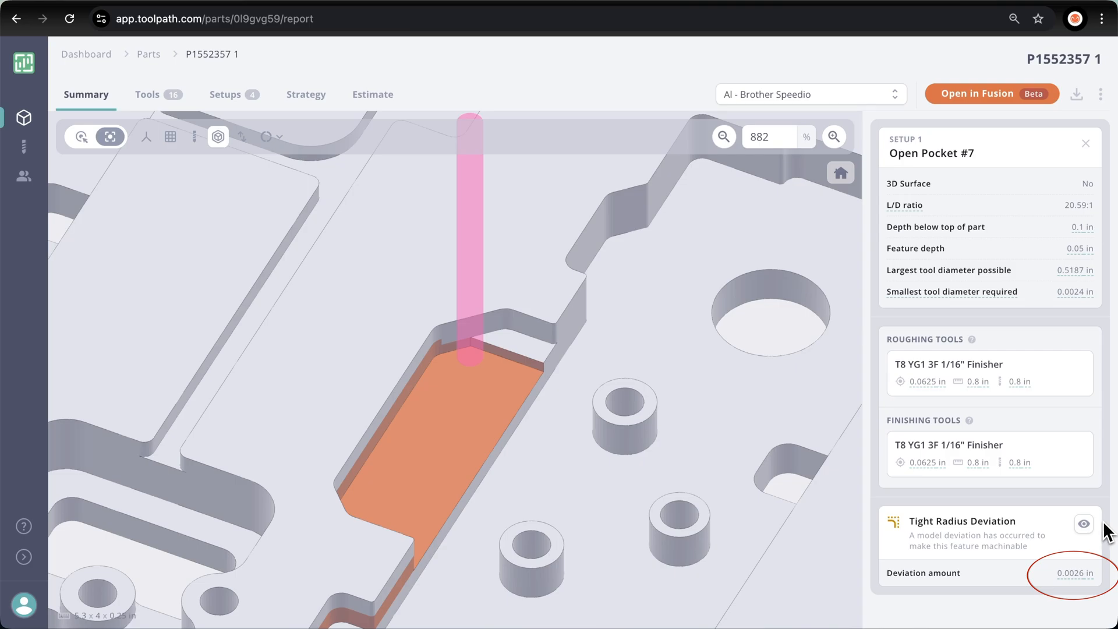
{"action": "left_click", "coordinate": [1083, 524]}
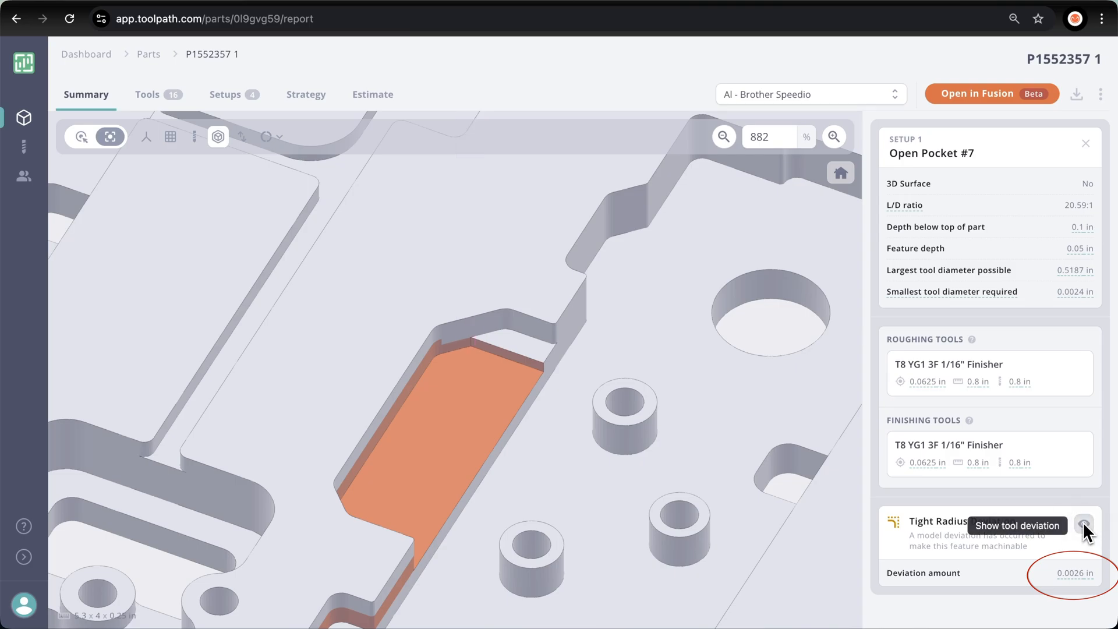
{"action": "left_click", "coordinate": [1085, 521]}
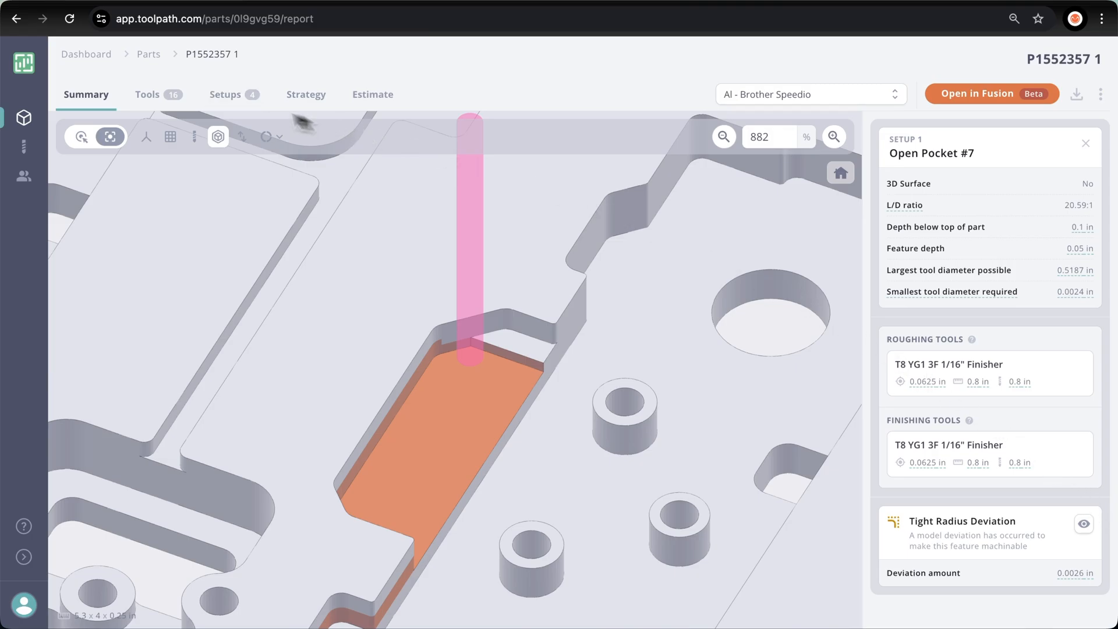
Step: Review the 16 selected tools and the features machined by T1 1/2" 3F FRAISA ROUGHER
{"action": "left_click", "coordinate": [147, 94]}
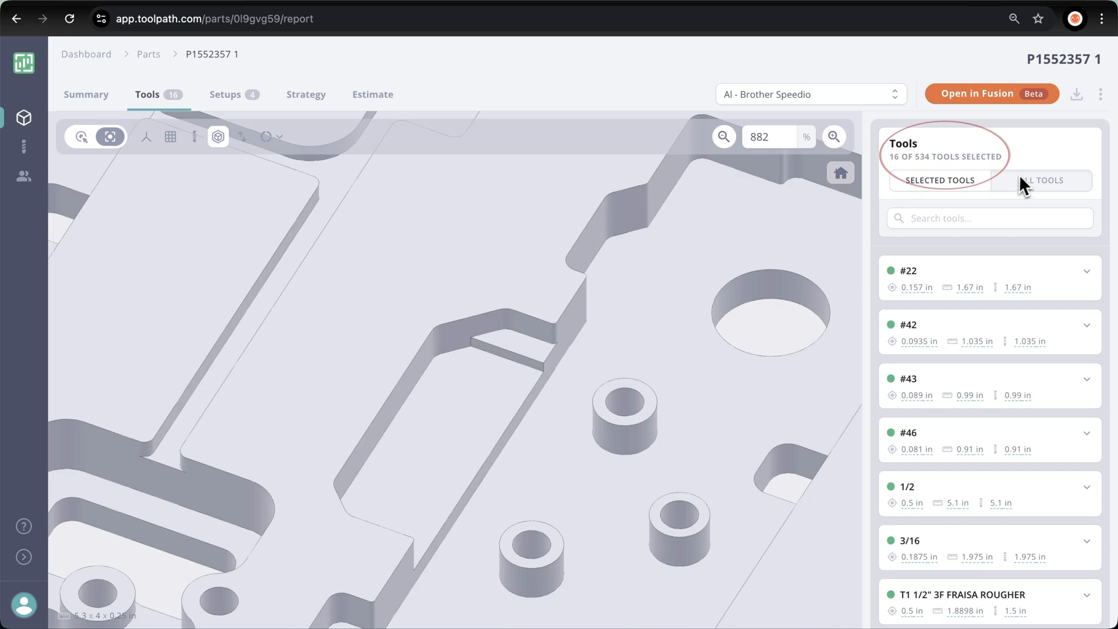
{"action": "mouse_move", "coordinate": [1046, 165]}
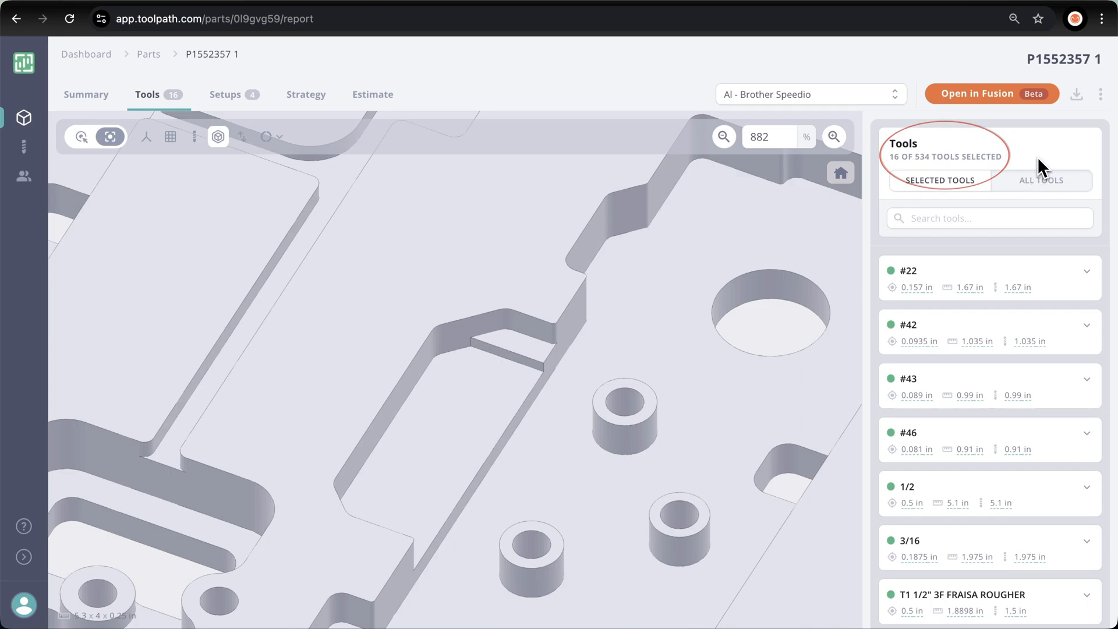
{"action": "scroll", "scroll_direction": "down", "scroll_amount": 3}
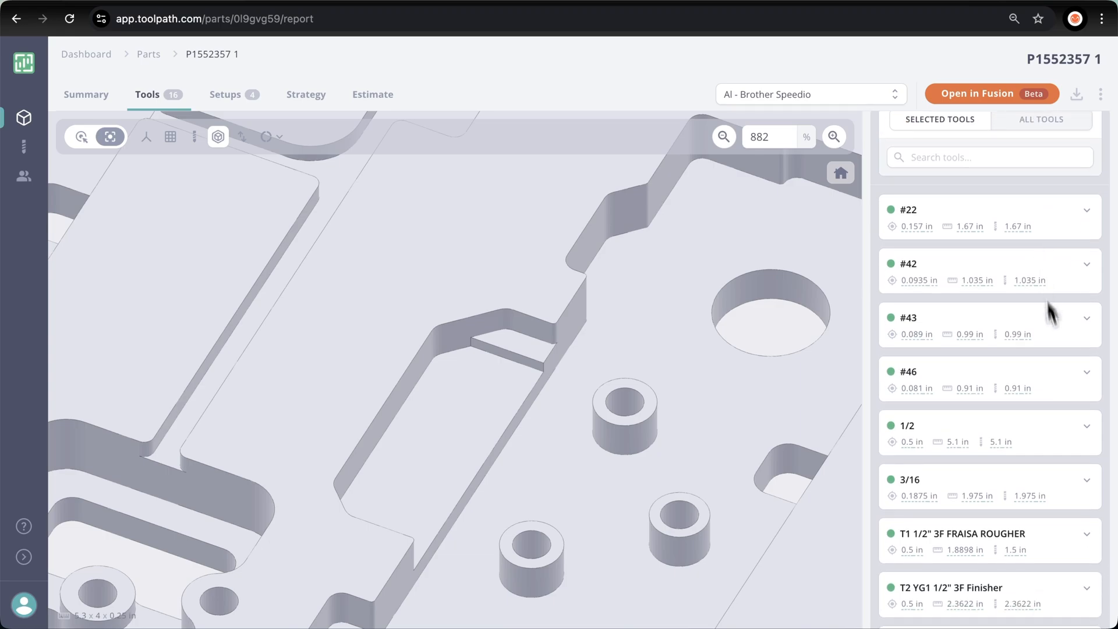
{"action": "left_click", "coordinate": [1087, 534]}
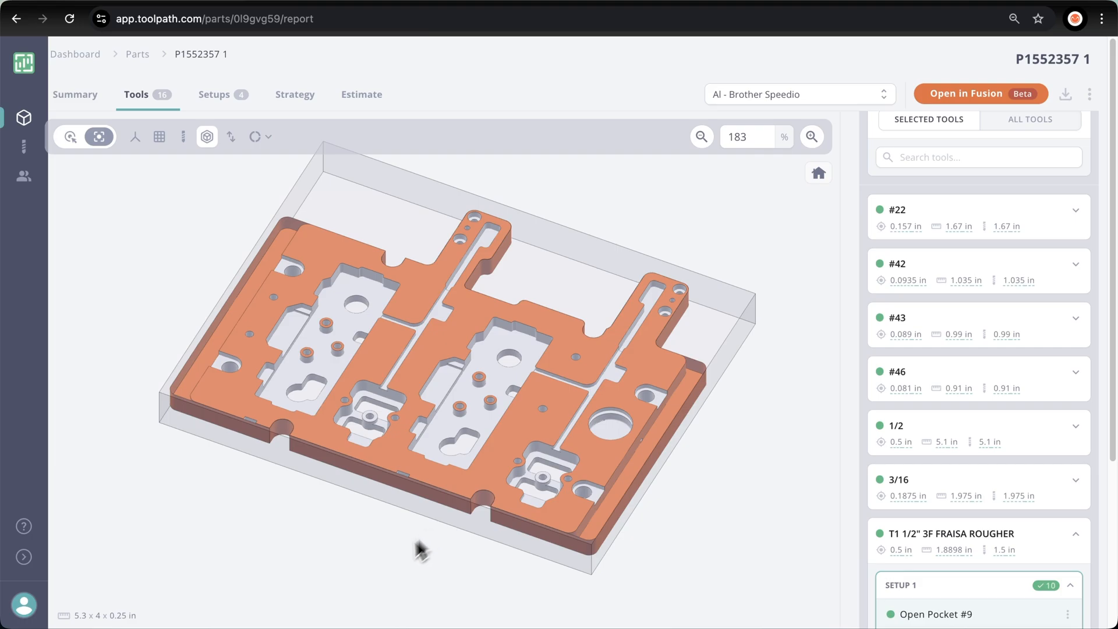
{"action": "mouse_move", "coordinate": [927, 577]}
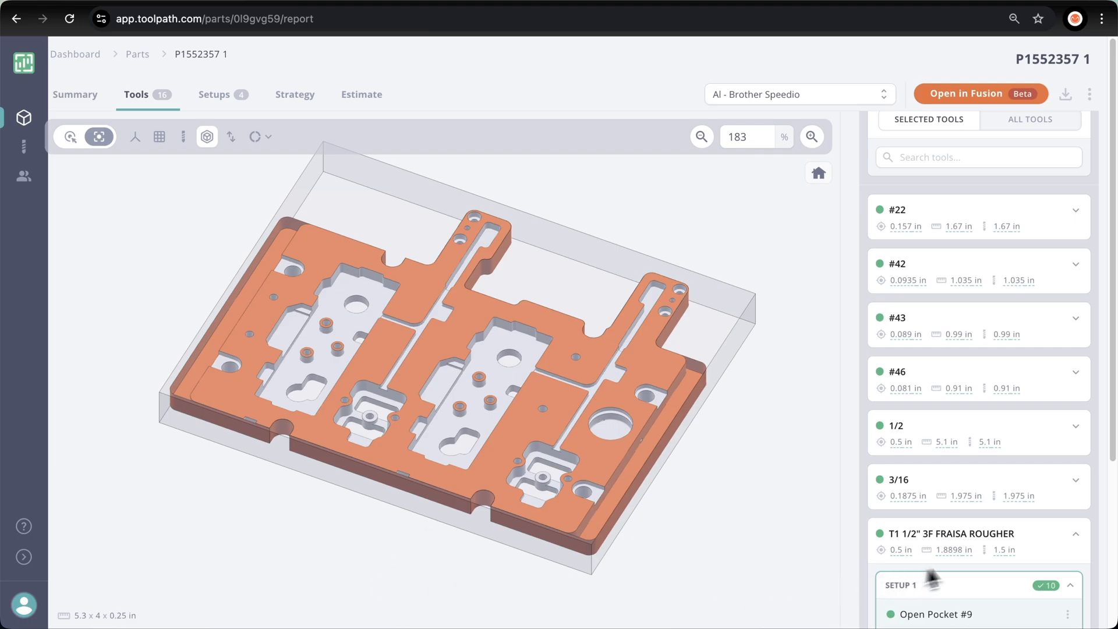
{"action": "scroll", "scroll_direction": "down", "scroll_amount": 3}
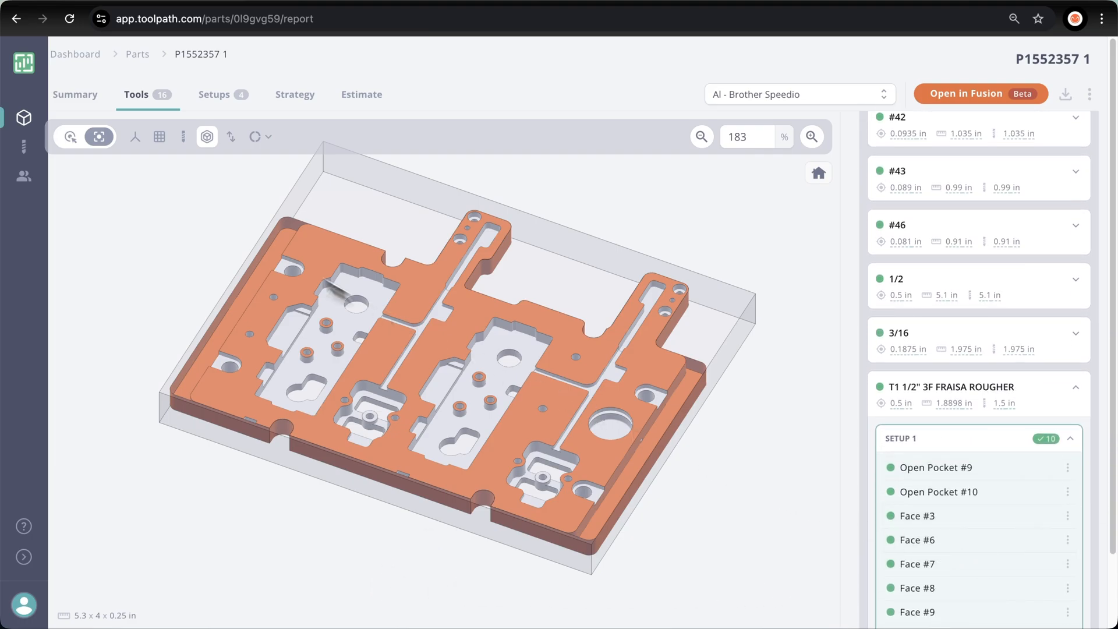
{"action": "left_click", "coordinate": [225, 94]}
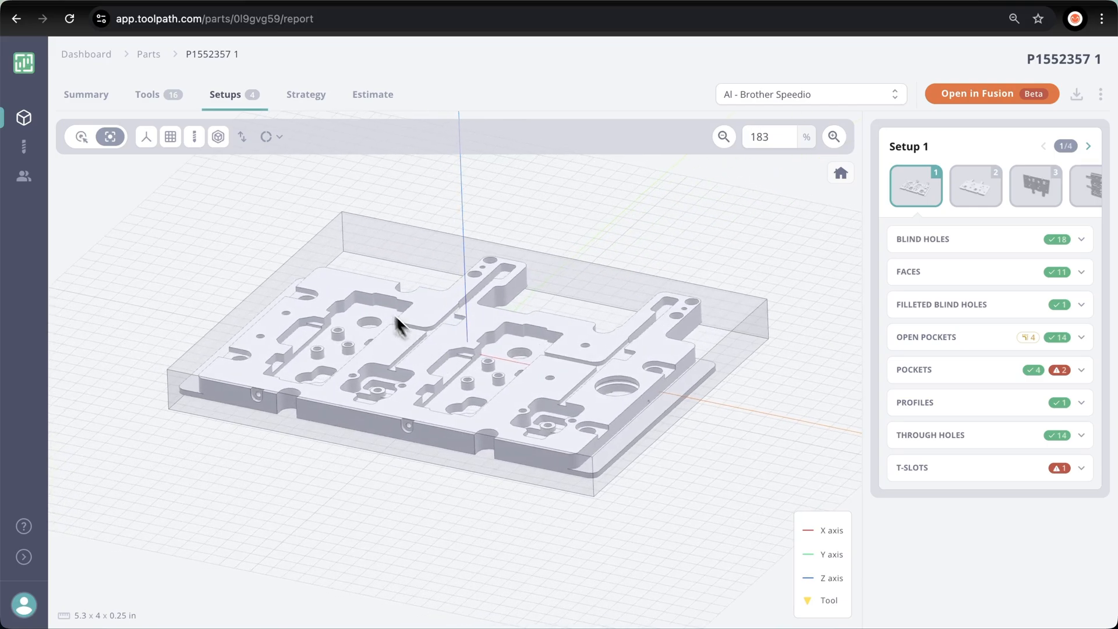
{"action": "mouse_move", "coordinate": [243, 136]}
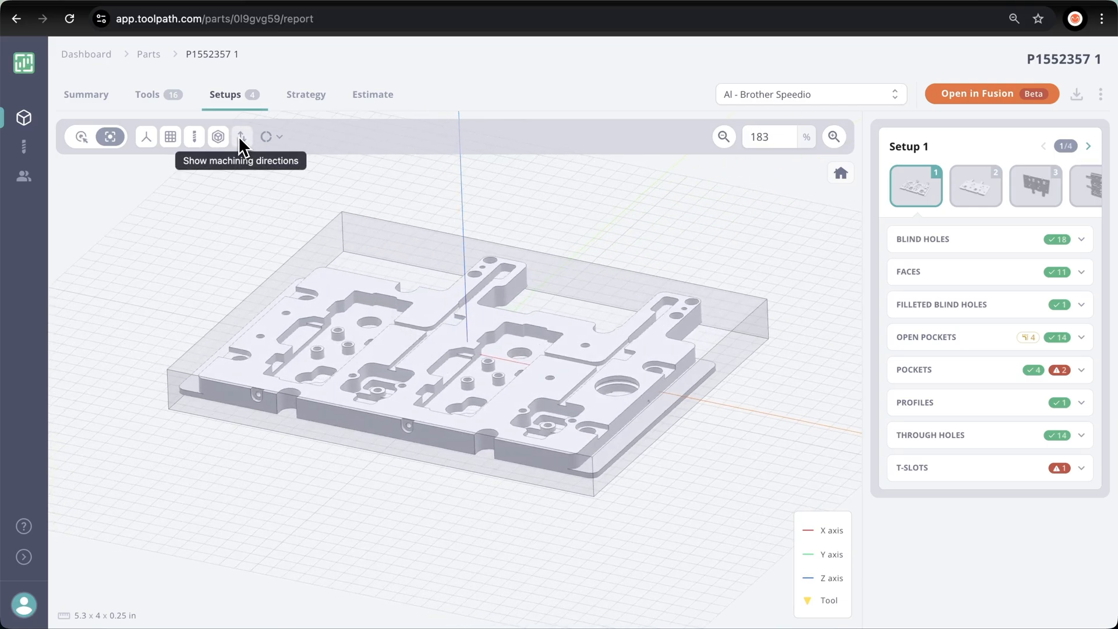
Step: Show machining directions for all four setups and view Setups 2, 3 and 4 in turn
{"action": "left_click", "coordinate": [242, 136]}
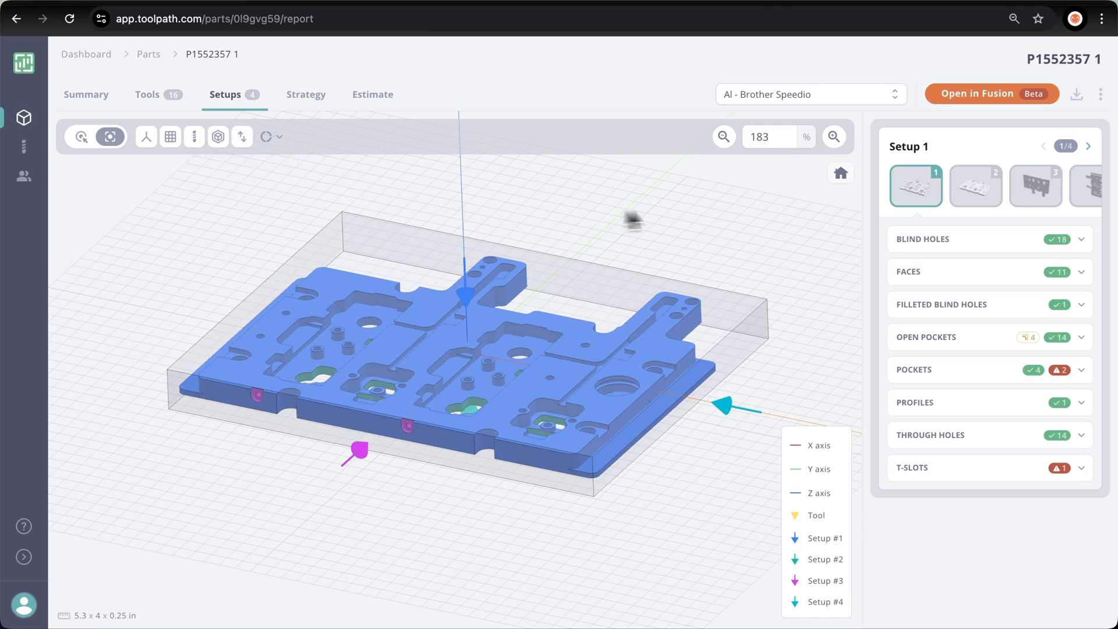
{"action": "mouse_move", "coordinate": [926, 207]}
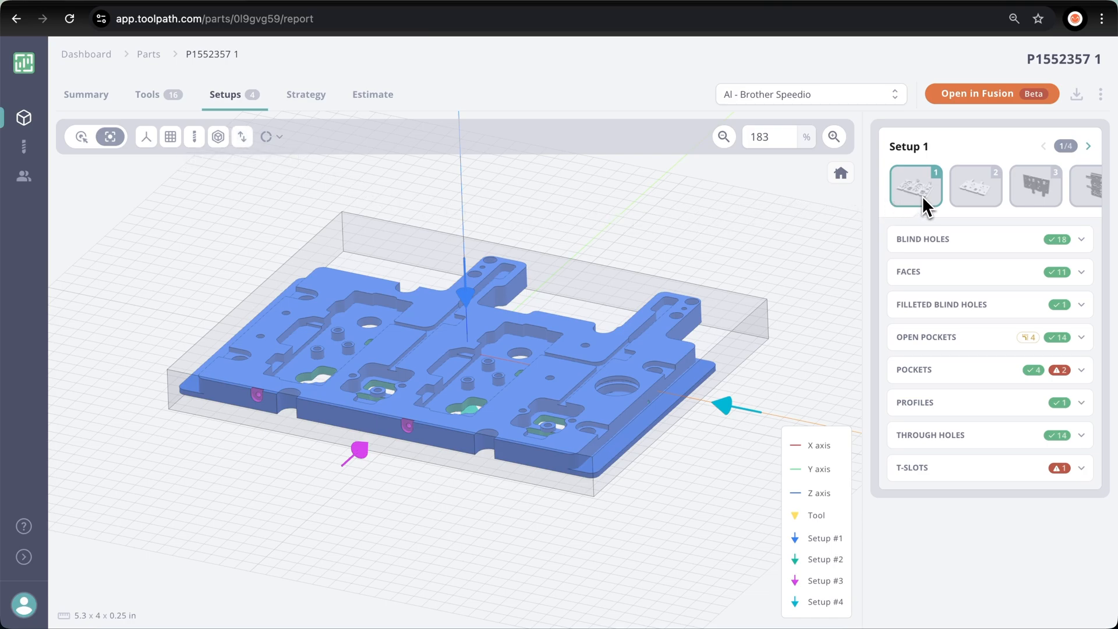
{"action": "mouse_move", "coordinate": [983, 198]}
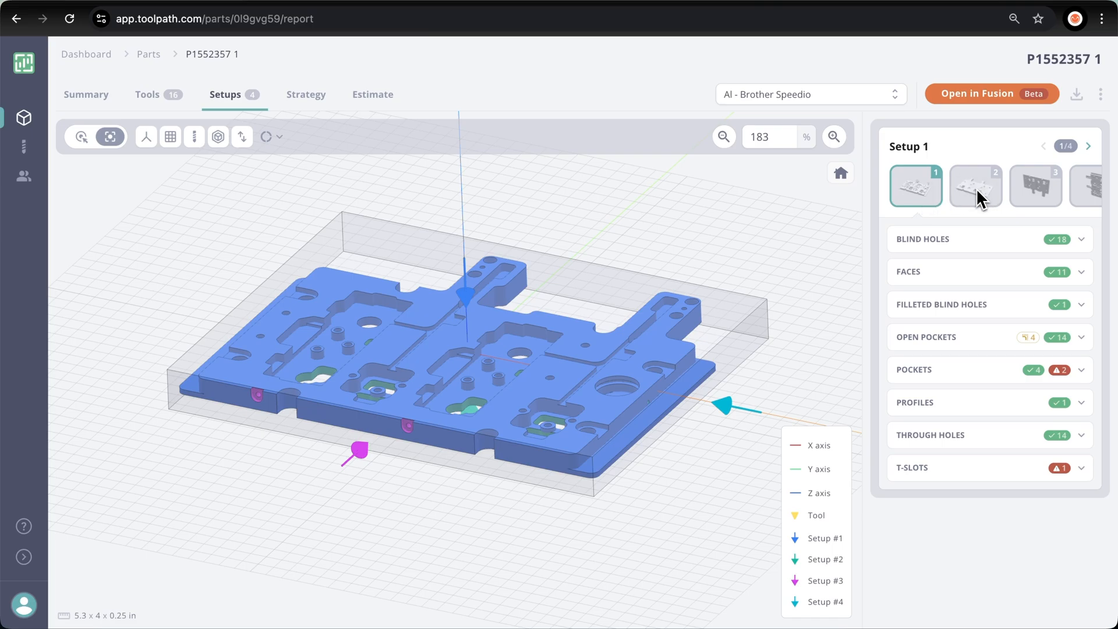
{"action": "left_click", "coordinate": [974, 187]}
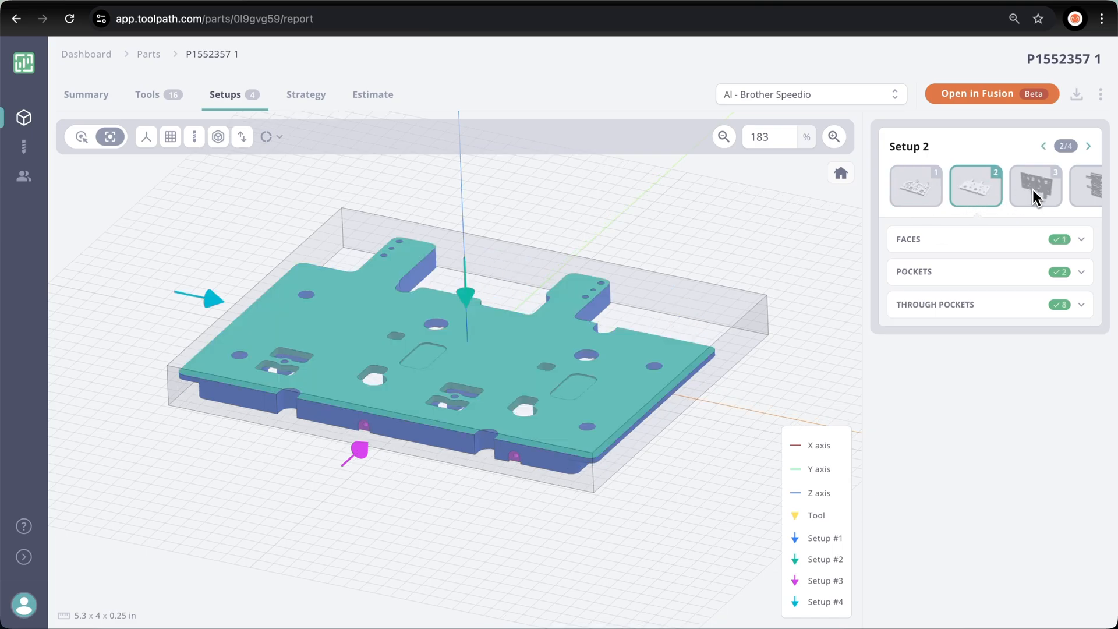
{"action": "left_click", "coordinate": [1034, 187]}
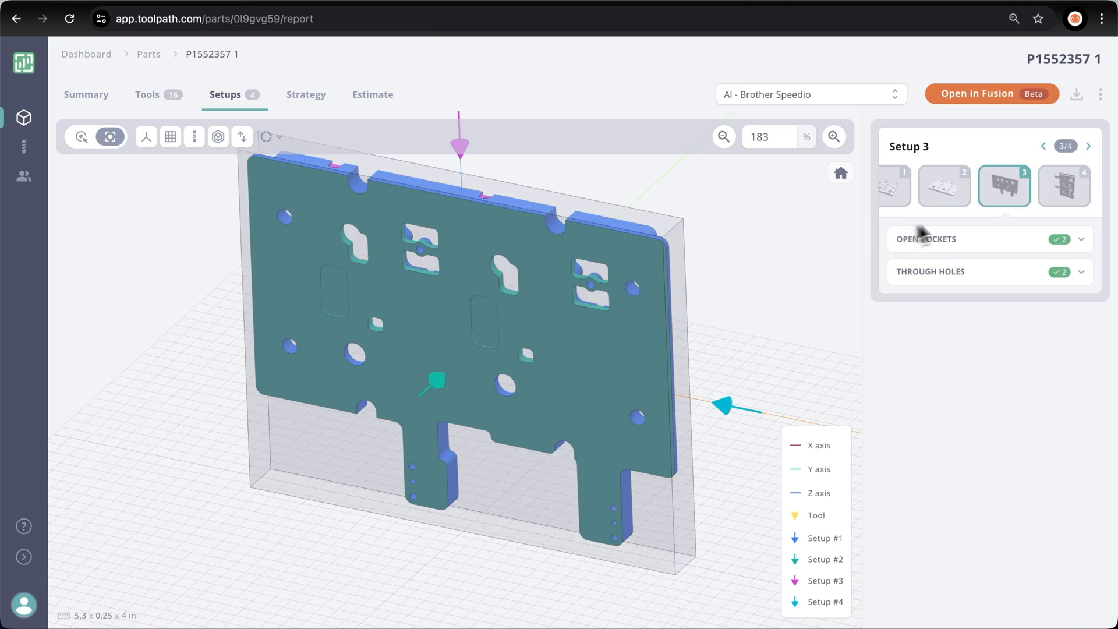
{"action": "left_click", "coordinate": [1063, 186]}
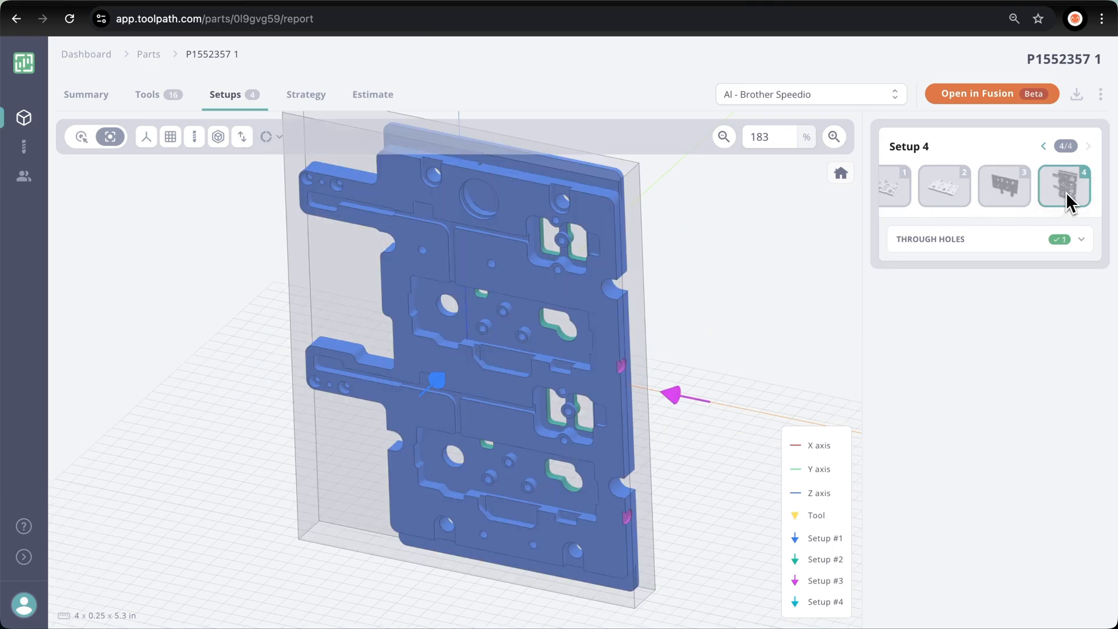
Step: Inspect Setup 4's Through Hole #1 dimensions and drill tools
{"action": "left_click", "coordinate": [1081, 239]}
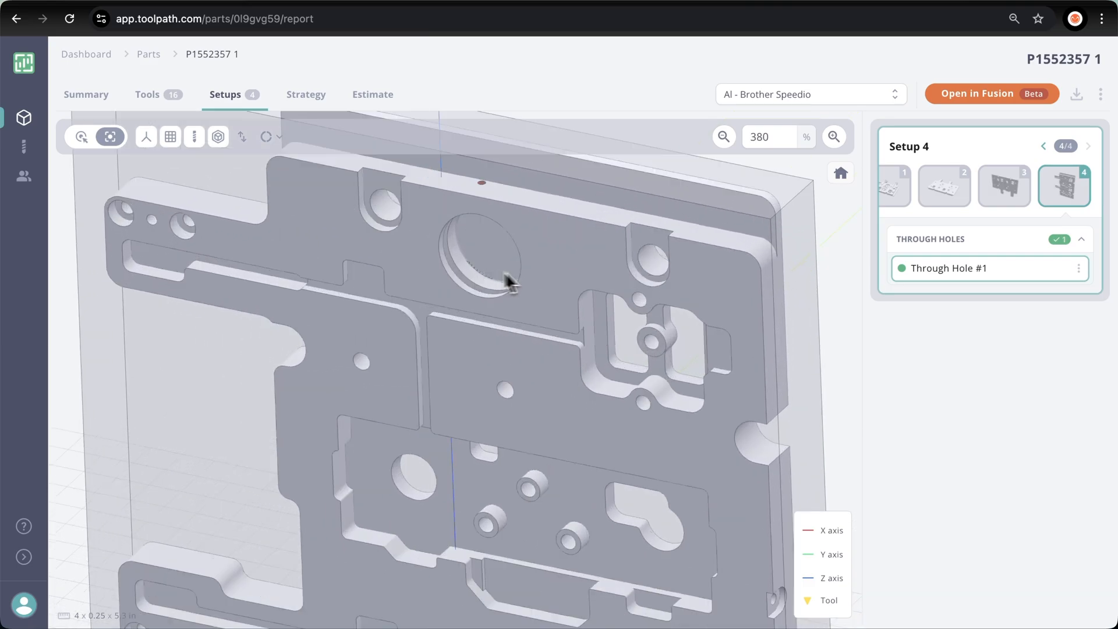
{"action": "left_click", "coordinate": [967, 268]}
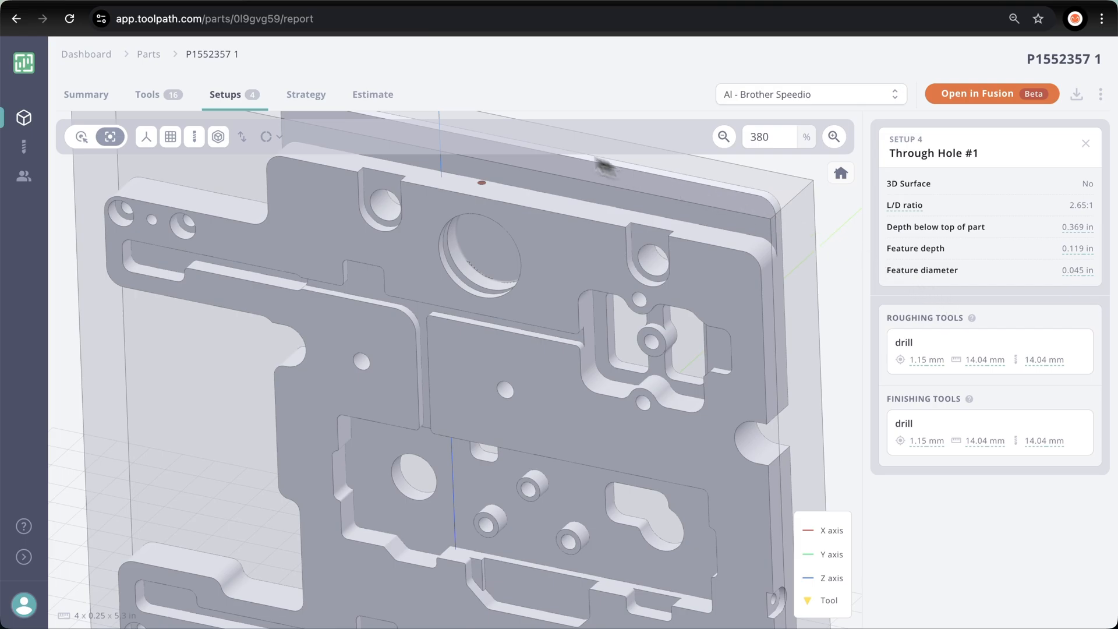
{"action": "left_click", "coordinate": [305, 94]}
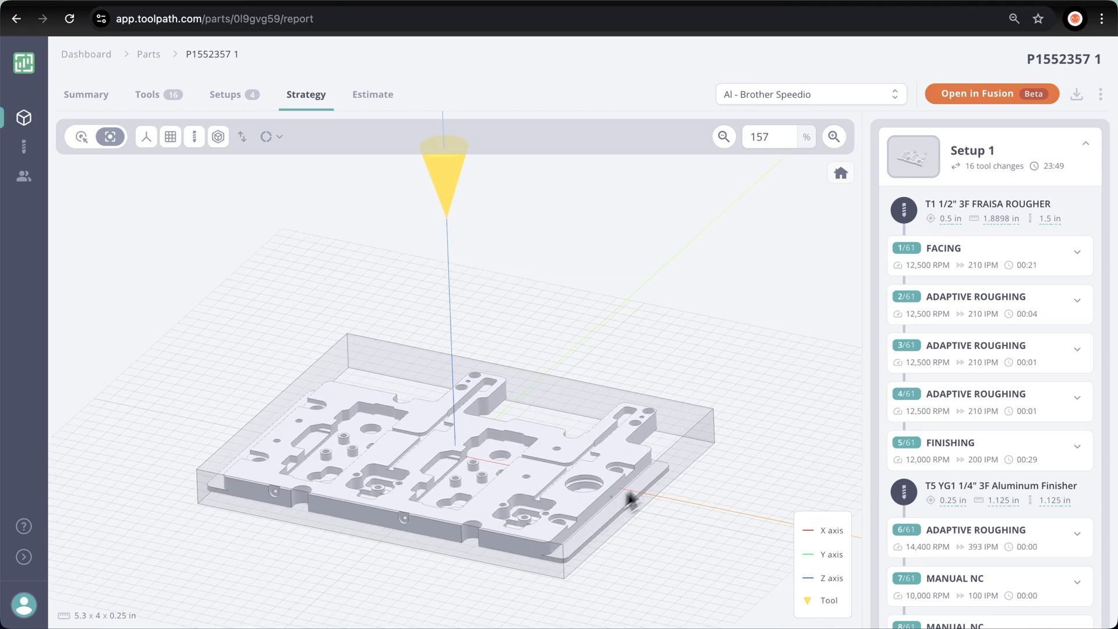
{"action": "mouse_move", "coordinate": [854, 272]}
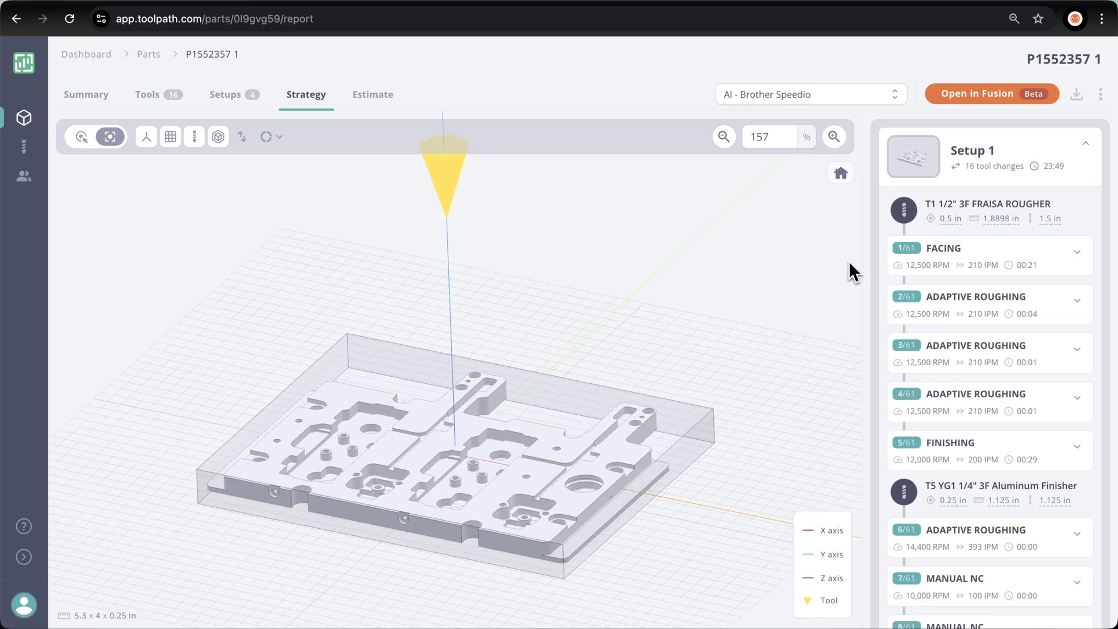
{"action": "mouse_move", "coordinate": [862, 262]}
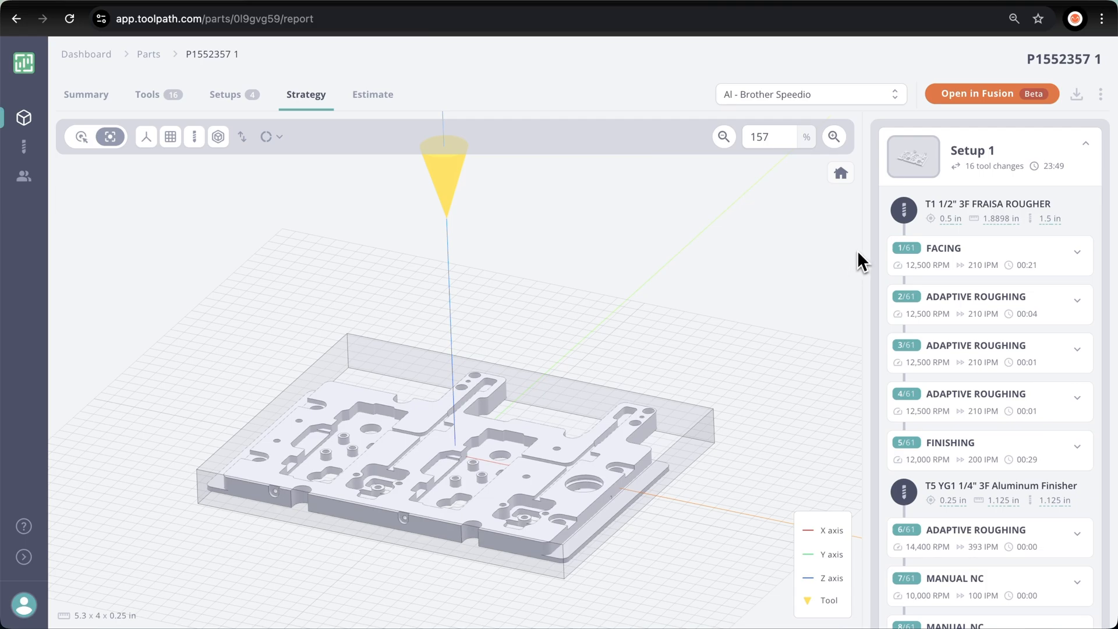
Step: Highlight Setup 1's Facing operation on the model and review its cutting parameters
{"action": "left_click", "coordinate": [984, 255]}
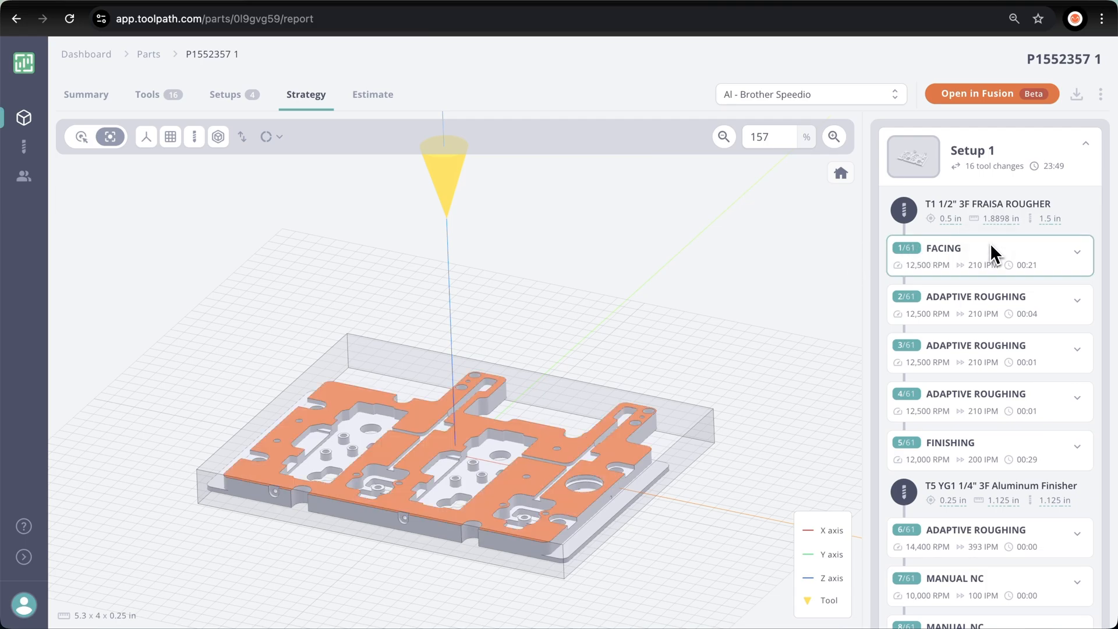
{"action": "left_click", "coordinate": [989, 304]}
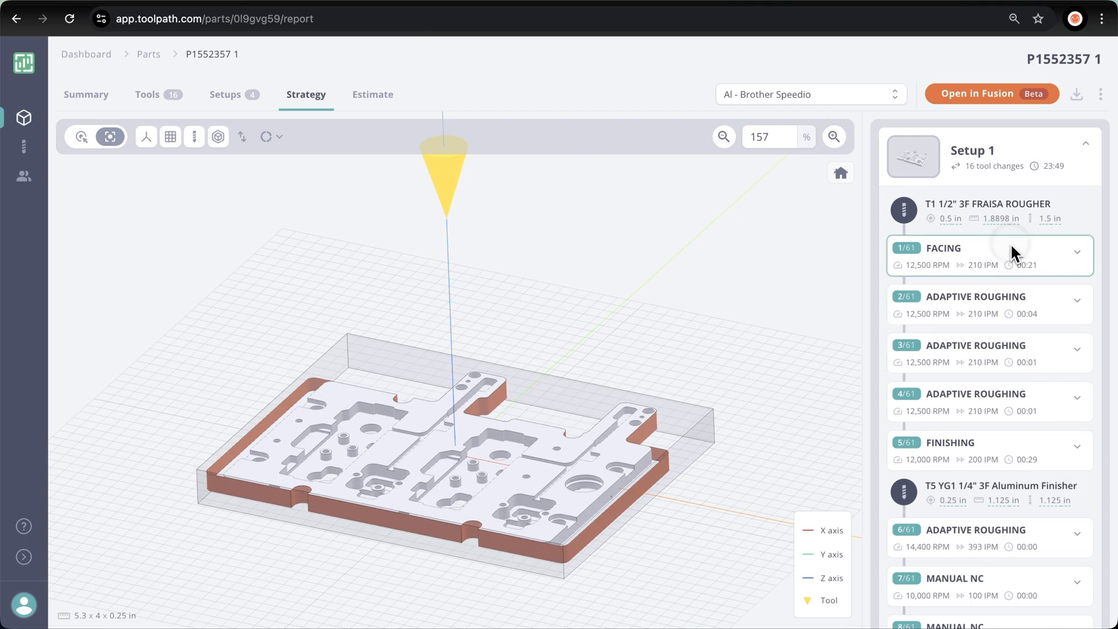
{"action": "left_click", "coordinate": [1076, 253]}
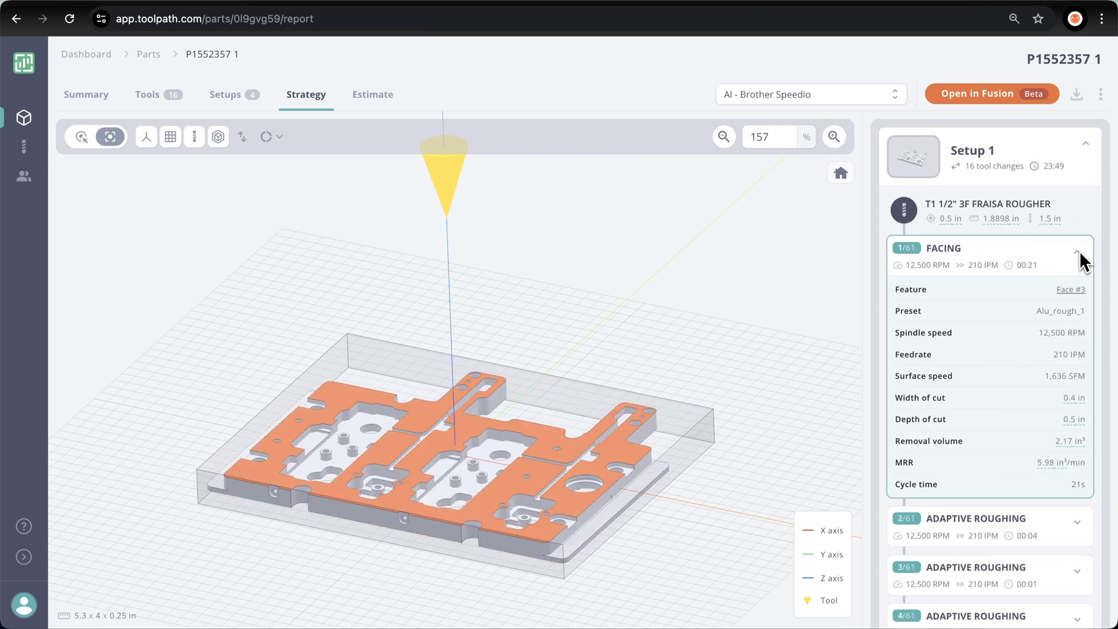
{"action": "mouse_move", "coordinate": [1102, 281]}
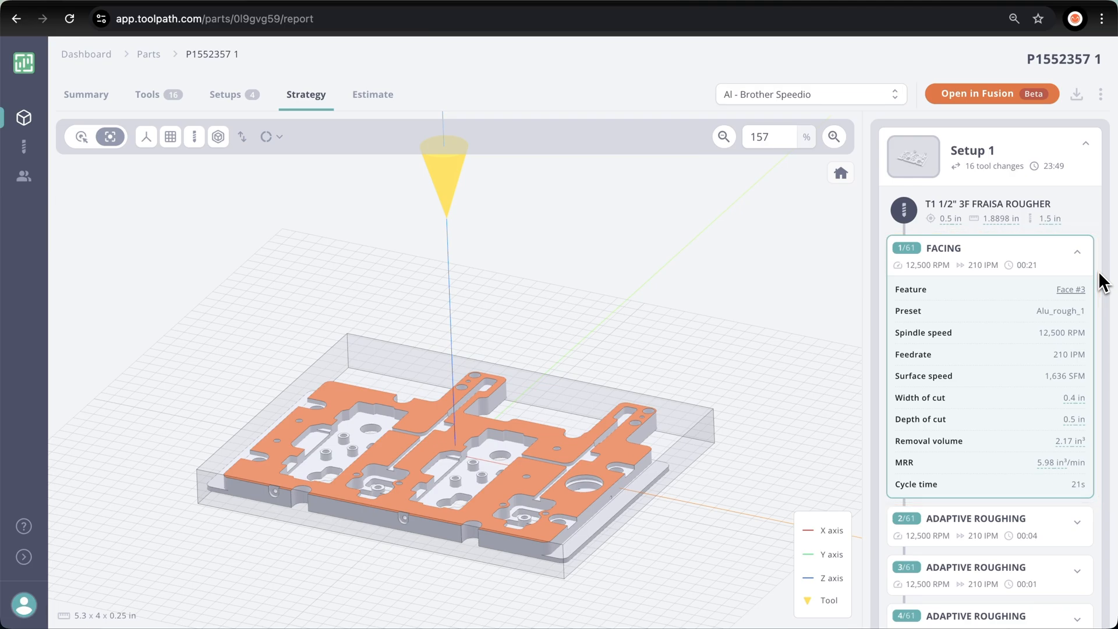
{"action": "mouse_move", "coordinate": [723, 158]}
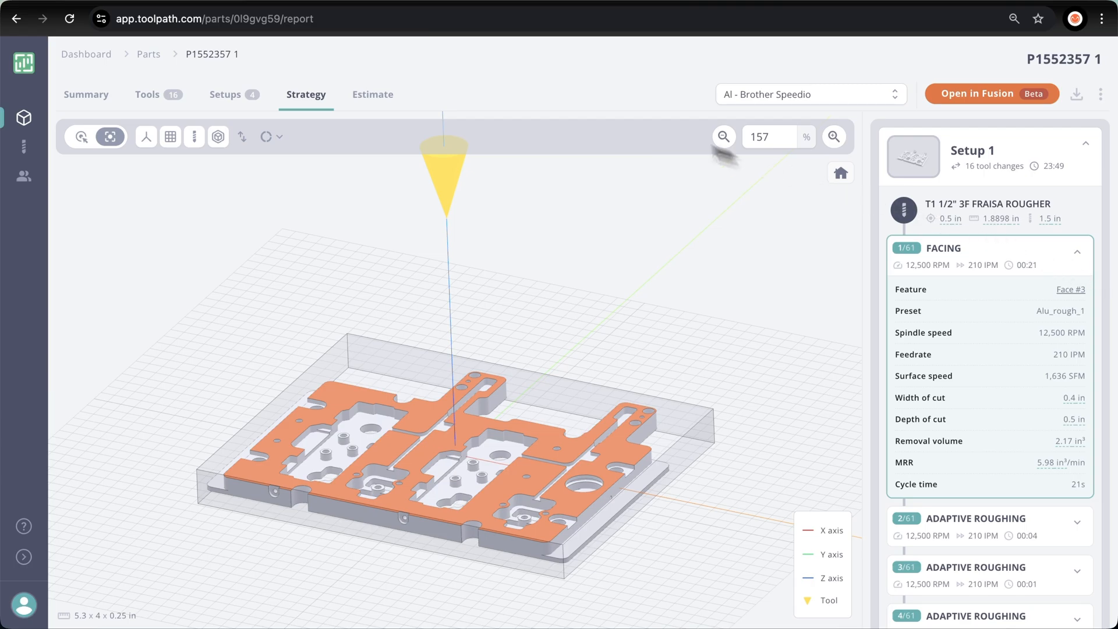
{"action": "left_click", "coordinate": [373, 95]}
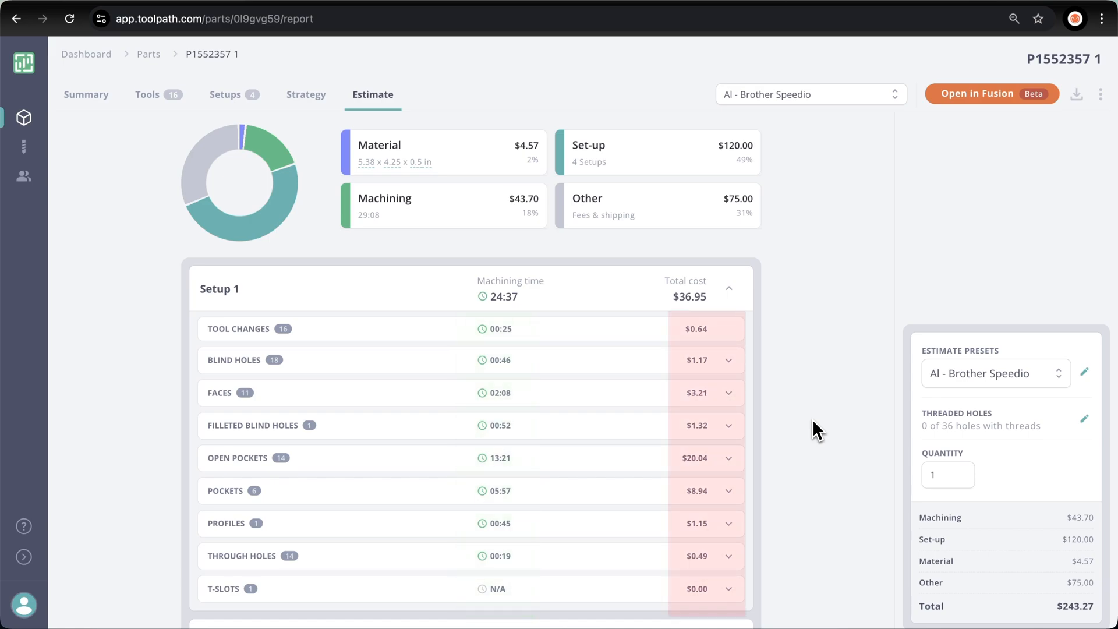
{"action": "mouse_move", "coordinate": [823, 431]}
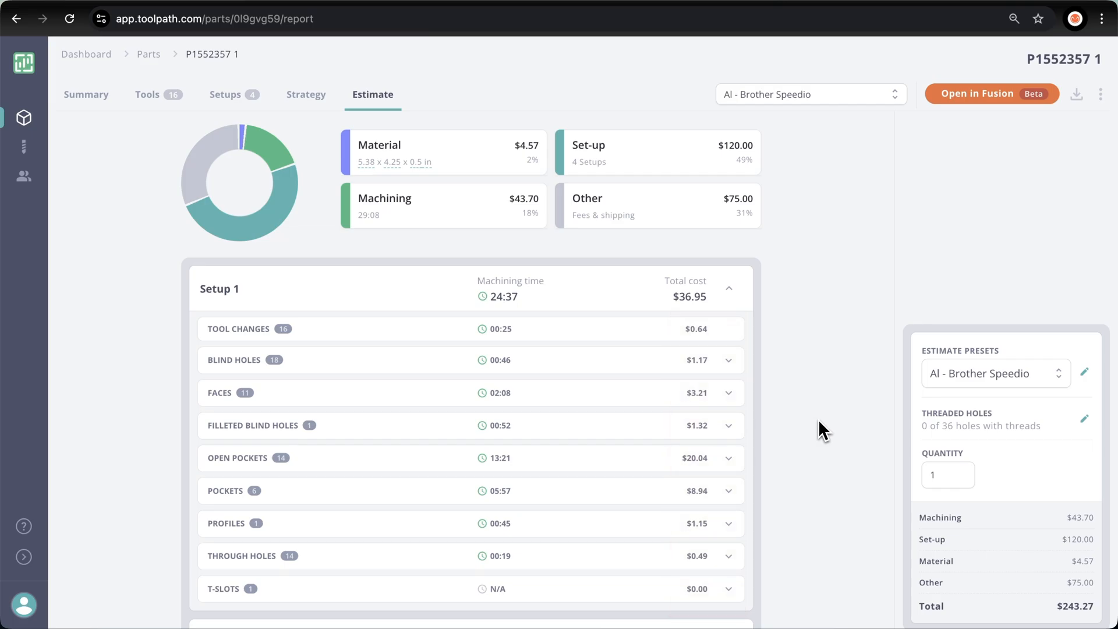
{"action": "mouse_move", "coordinate": [1088, 382]}
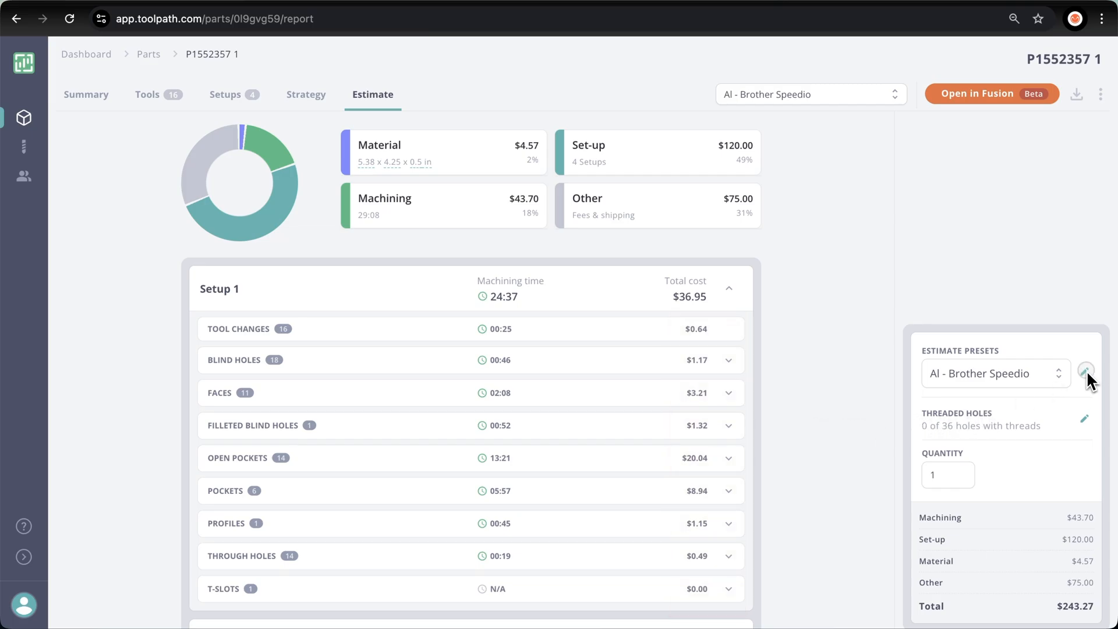
Step: Show the Al - Brother Speedio preset's costs: $75 base, $30 per set-up, $1.50 per minute
{"action": "left_click", "coordinate": [1087, 373]}
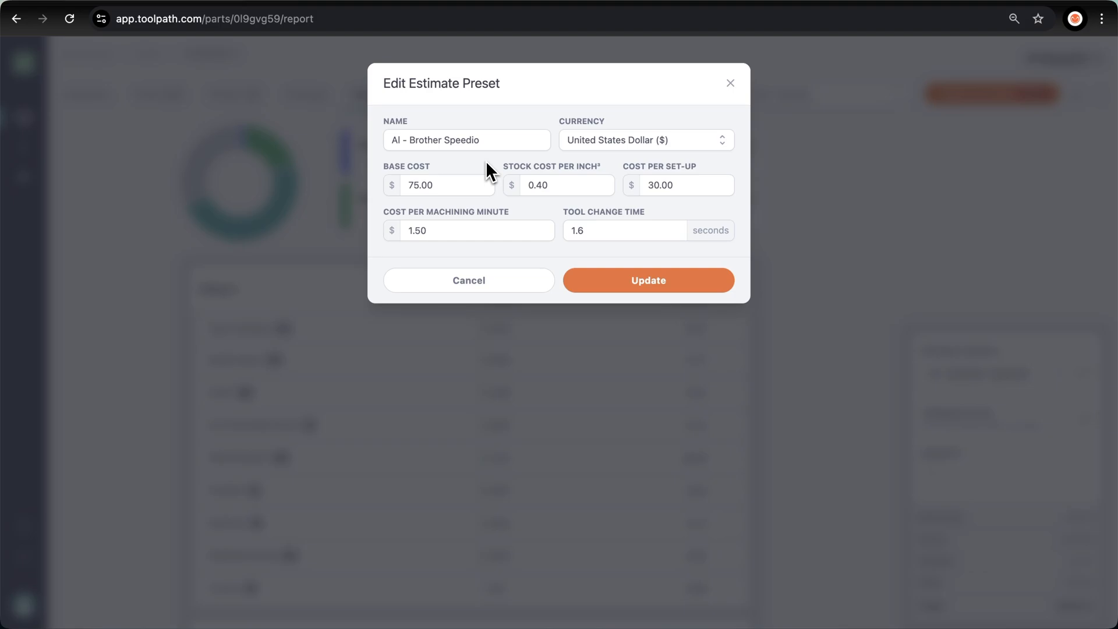
{"action": "mouse_move", "coordinate": [571, 154]}
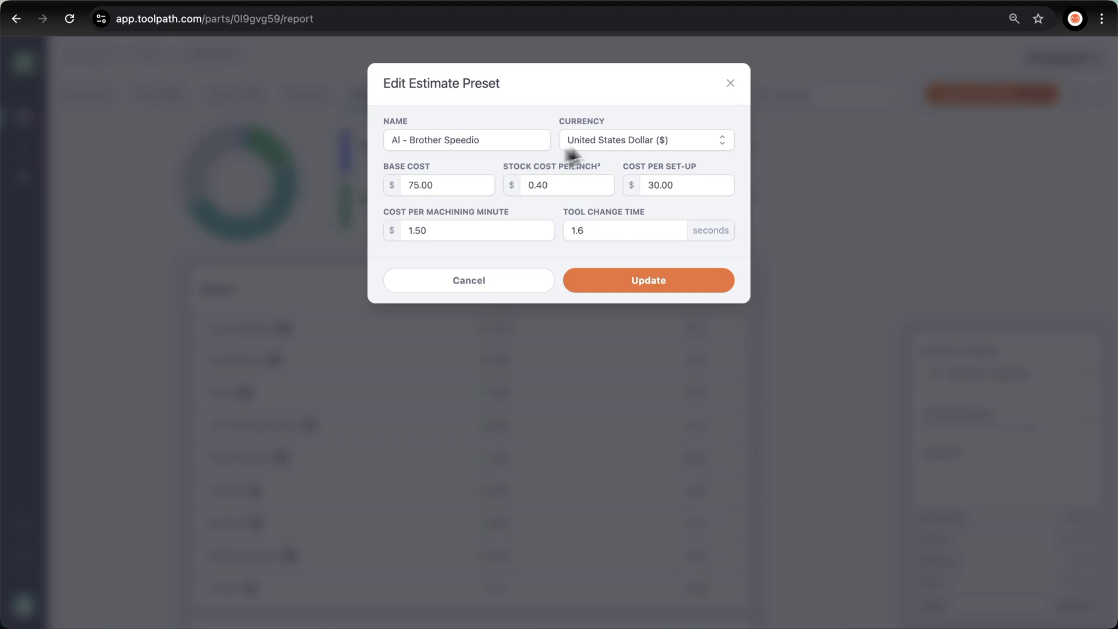
Step: Cancel out of the preset editor, leaving the $243.27 estimate for quantity 1 unchanged
{"action": "left_click", "coordinate": [648, 279]}
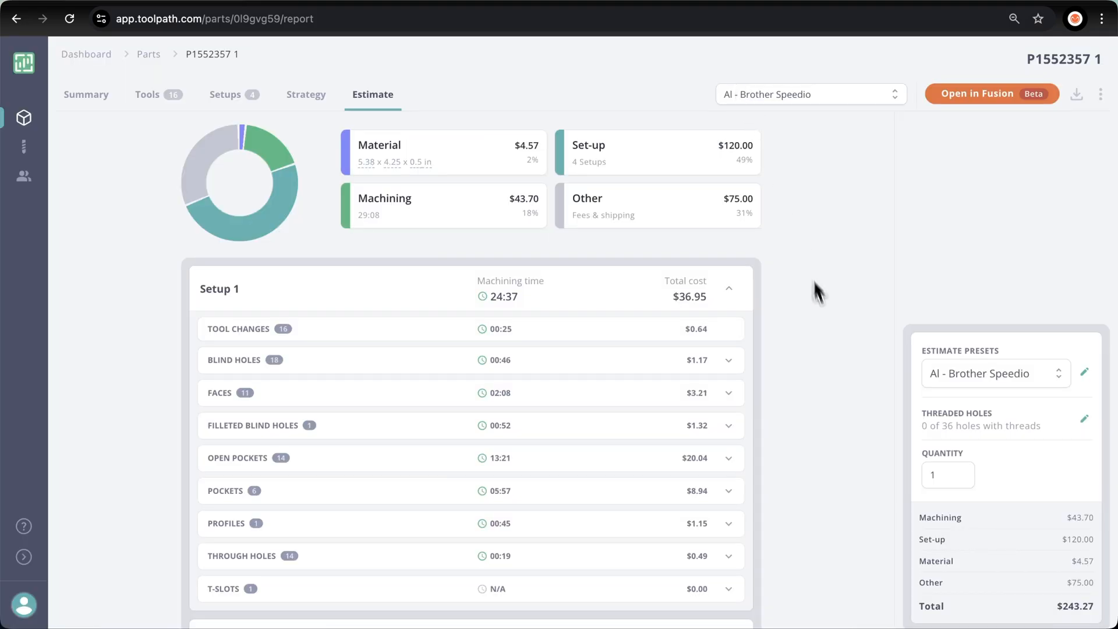
{"action": "mouse_move", "coordinate": [897, 619]}
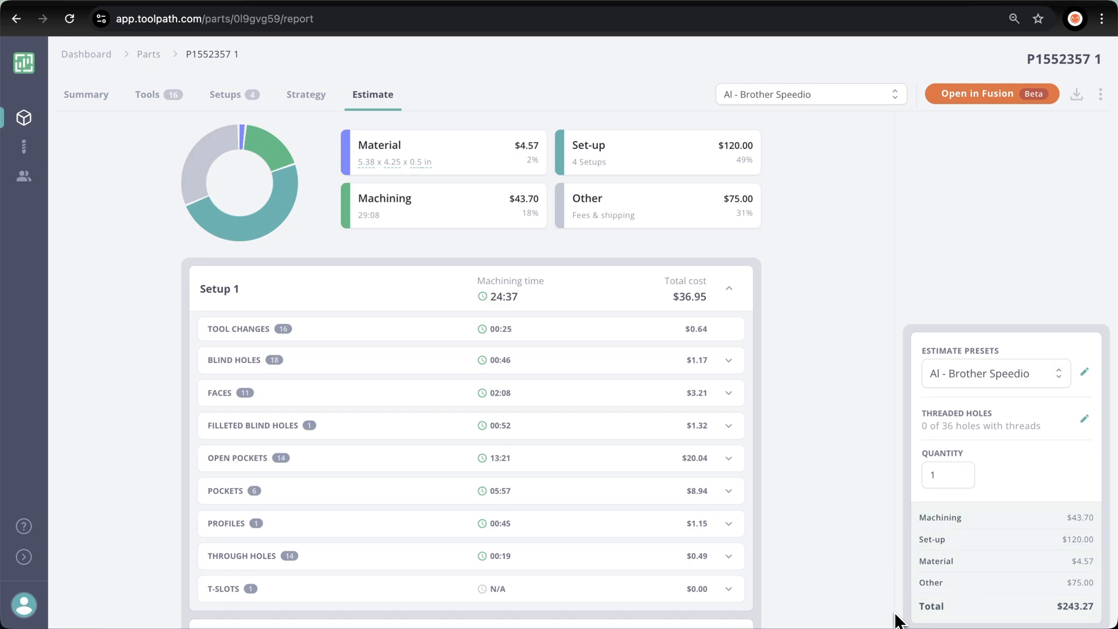
{"action": "mouse_move", "coordinate": [948, 527]}
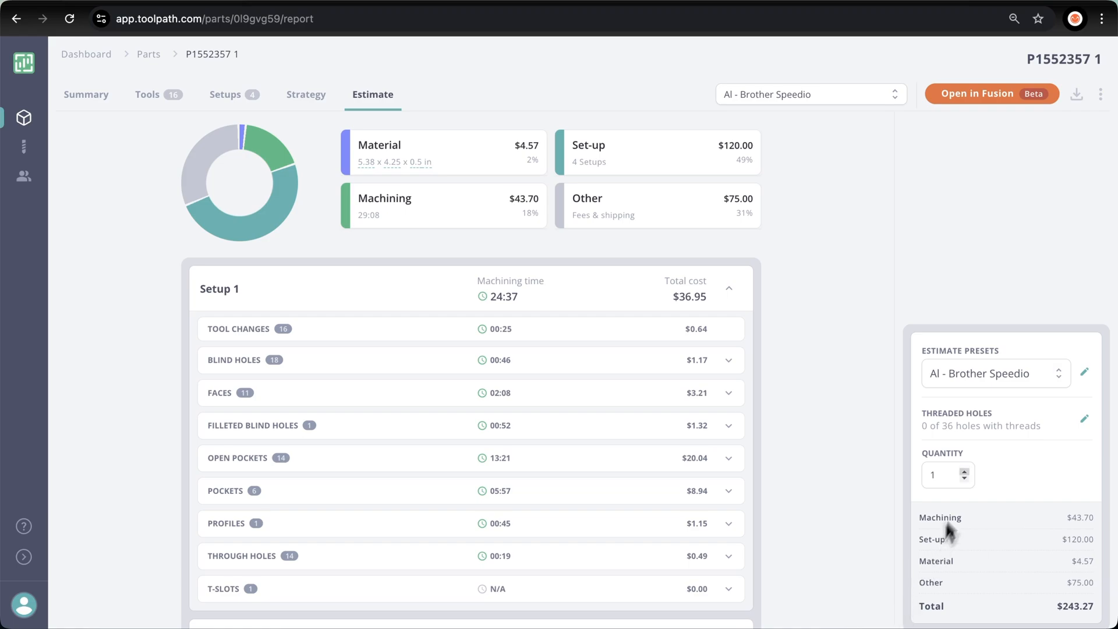
Step: Raise the part quantity to 7 so the estimate totals $532.89, or $76.13 each
{"action": "left_click", "coordinate": [965, 469]}
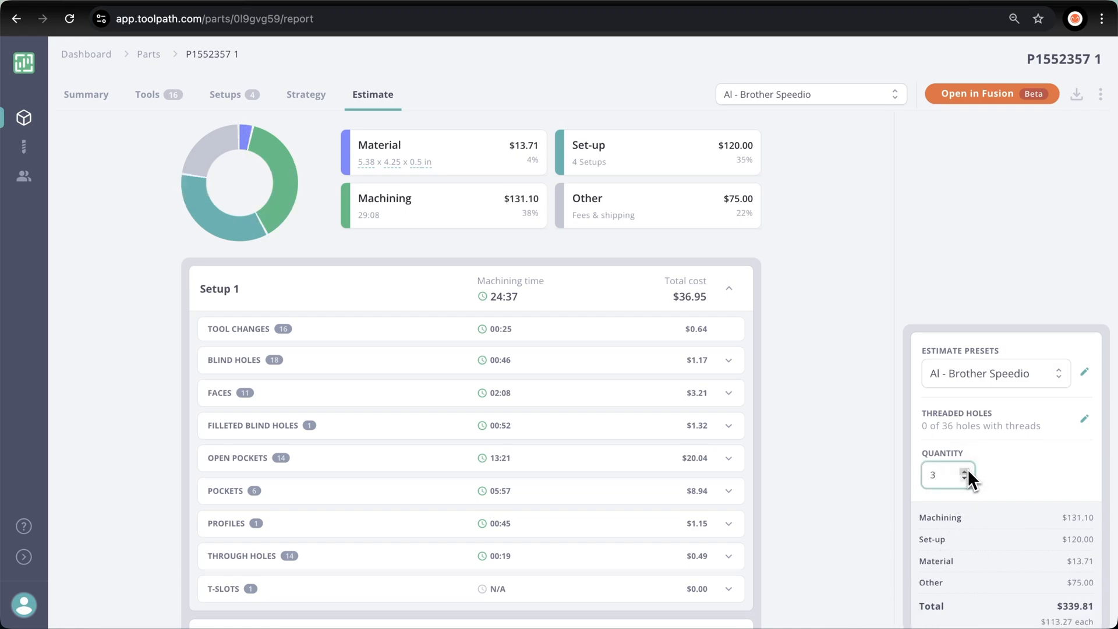
{"action": "left_click", "coordinate": [965, 471]}
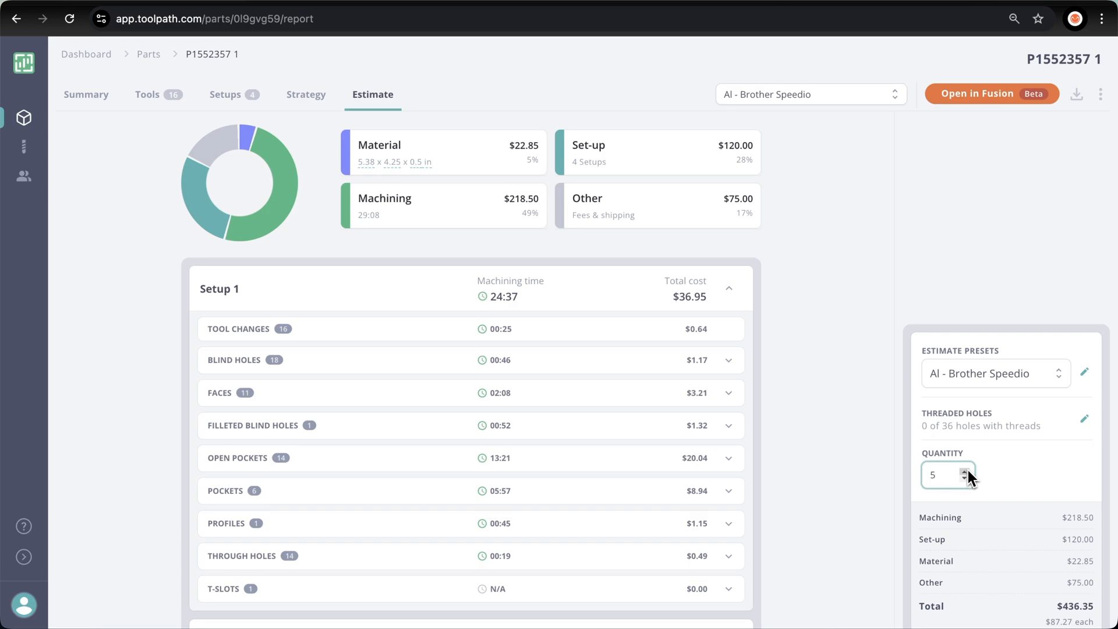
{"action": "left_click", "coordinate": [965, 469]}
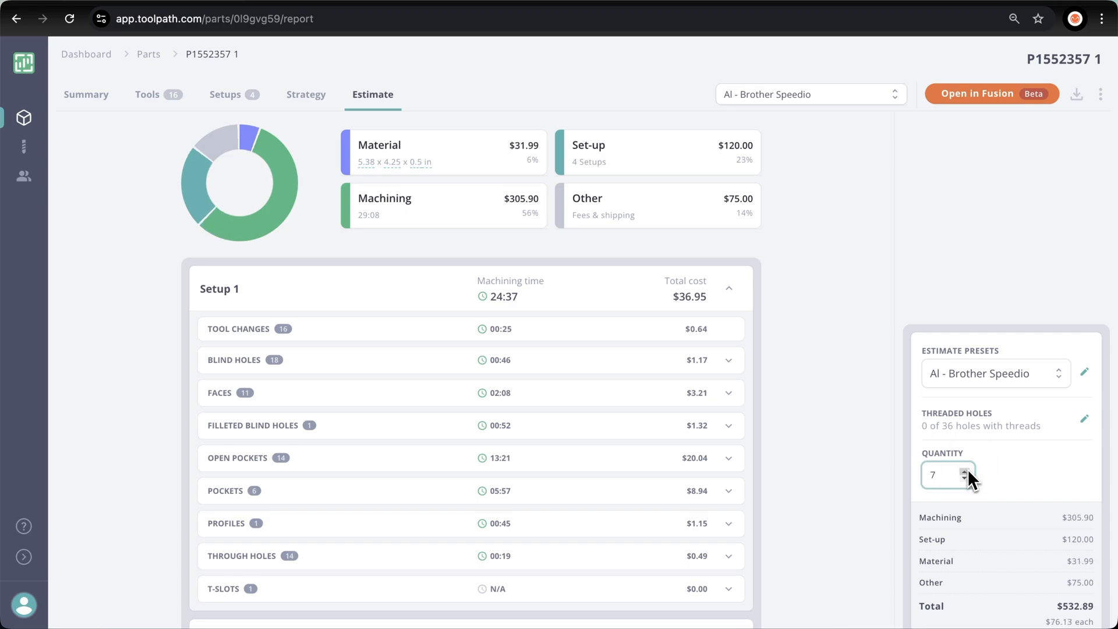